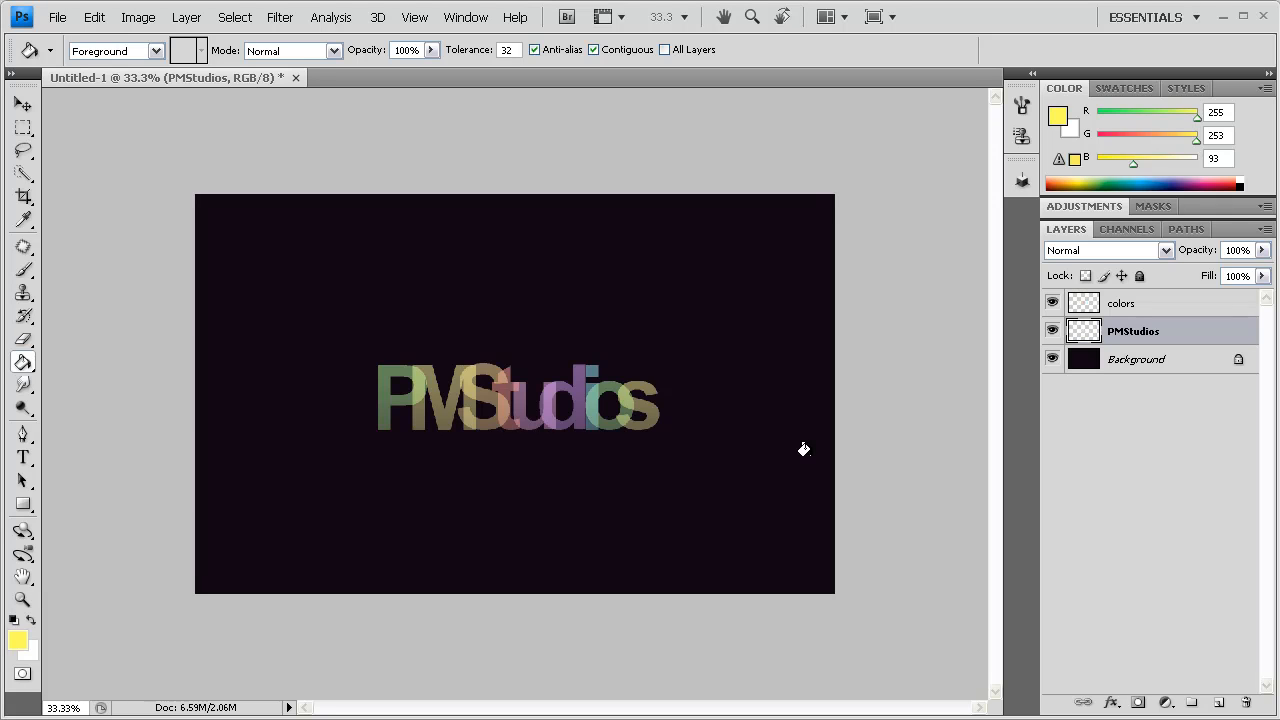
mouse_move(1178, 328)
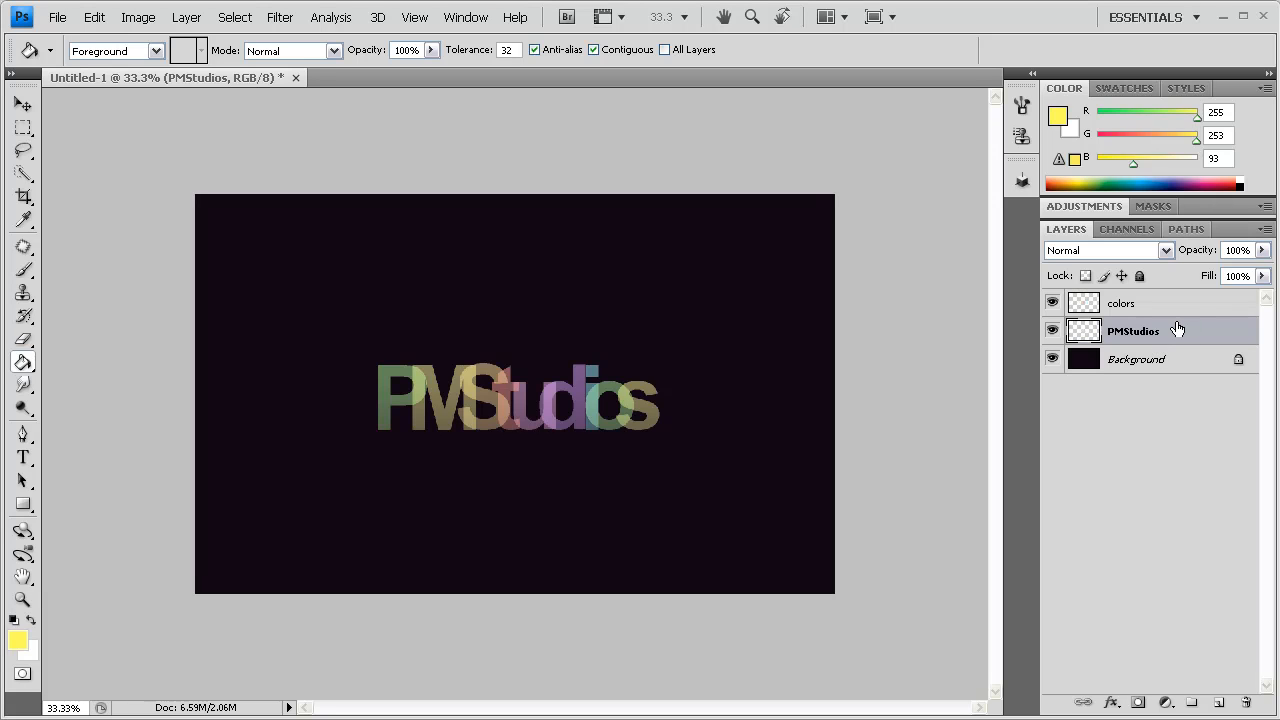
Duplicate the PMStudios text layer and soften the copy with a small-radius Gaussian Blur.
left_click(1132, 332)
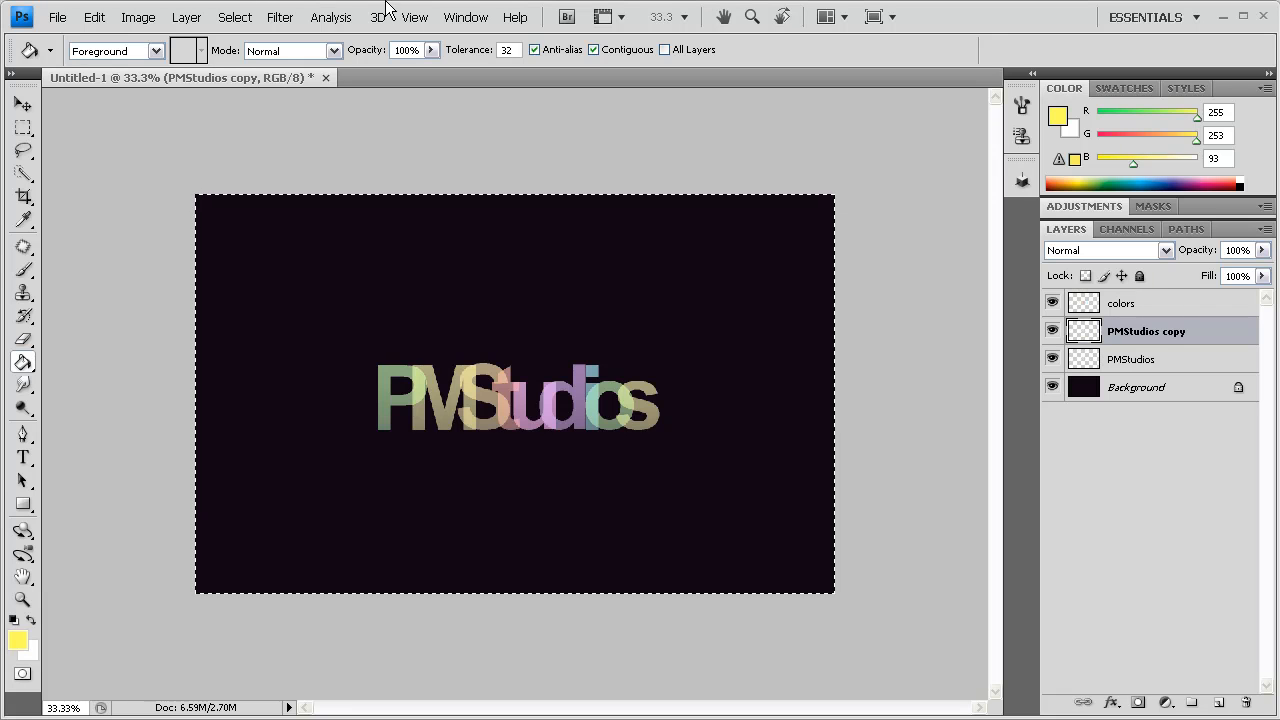
left_click(280, 16)
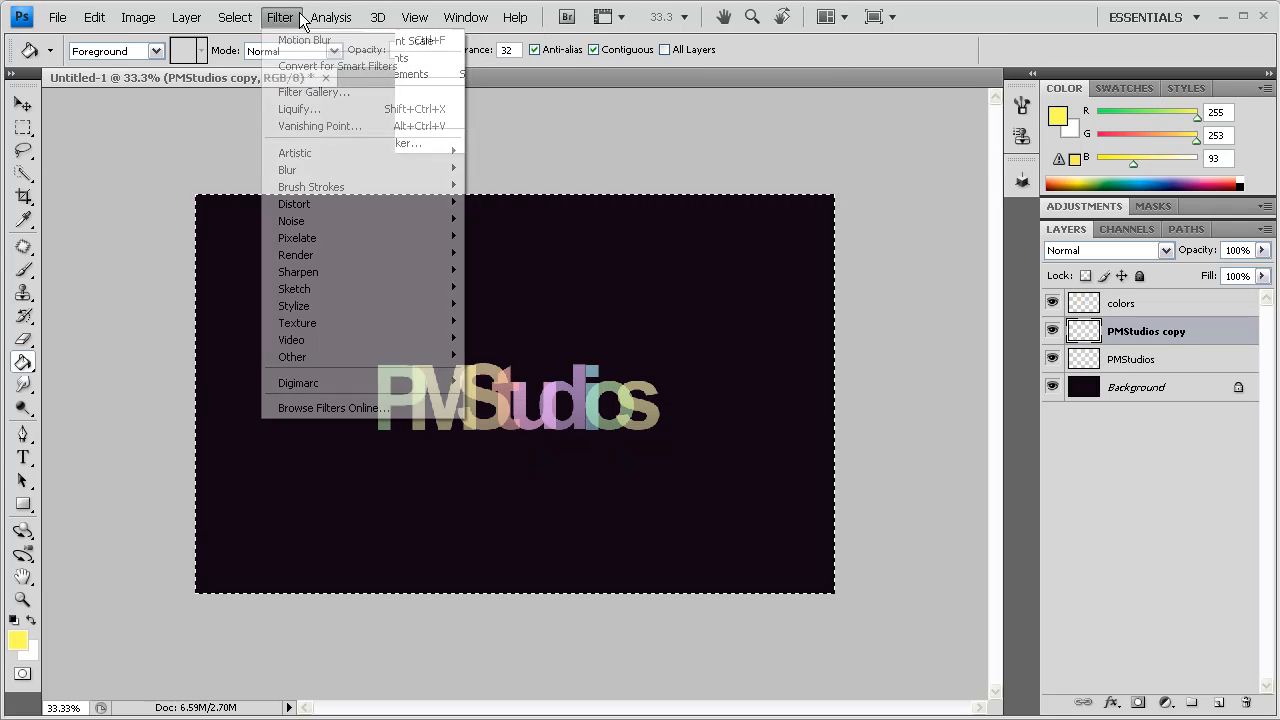
mouse_move(288, 168)
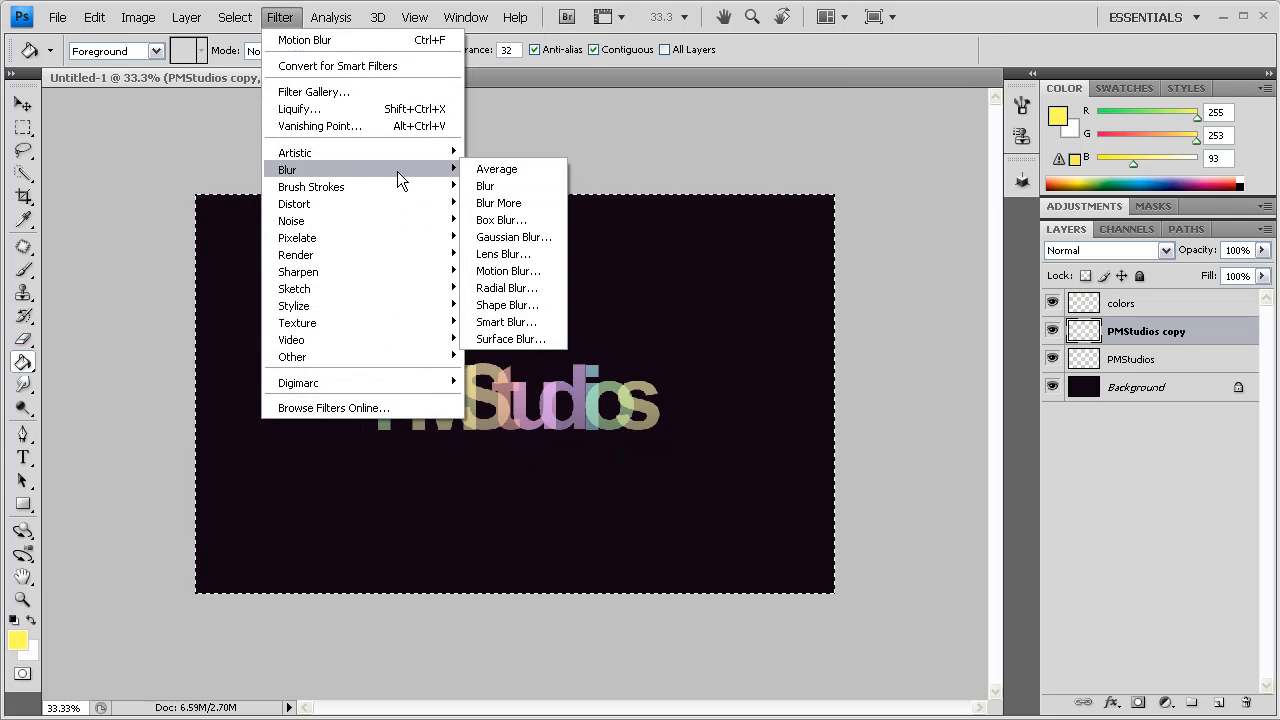
left_click(512, 236)
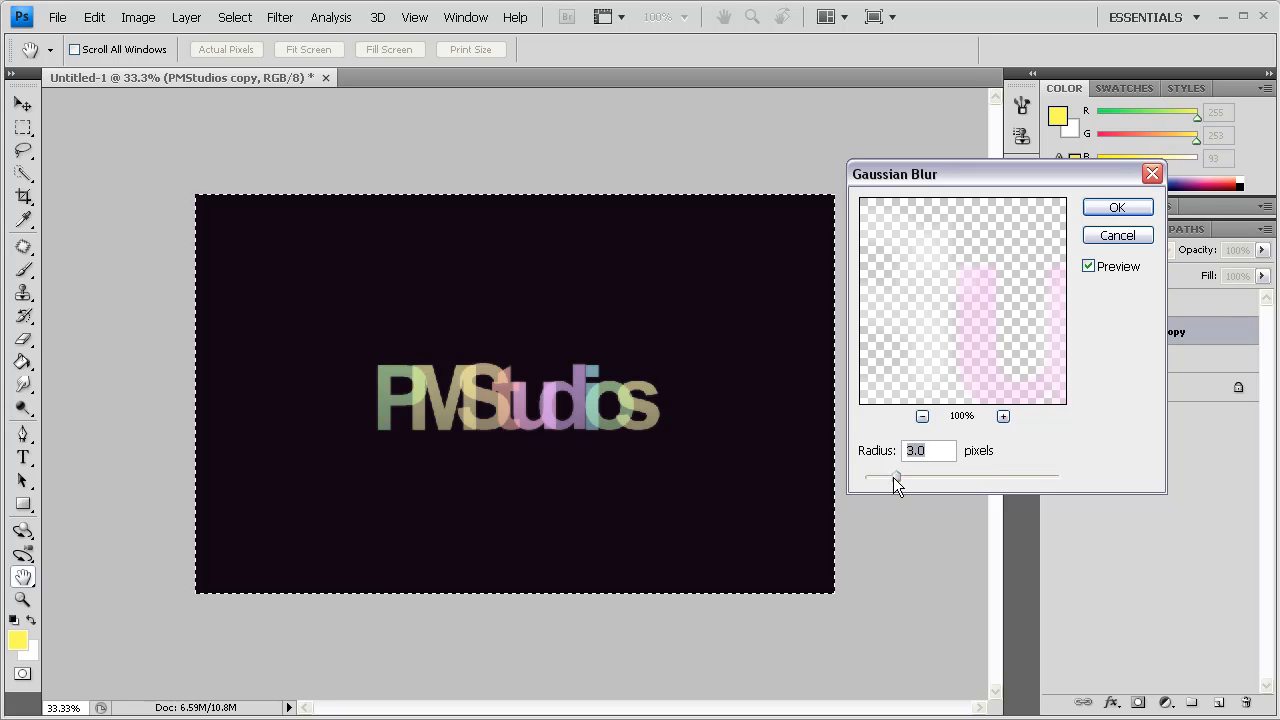
left_click(1116, 206)
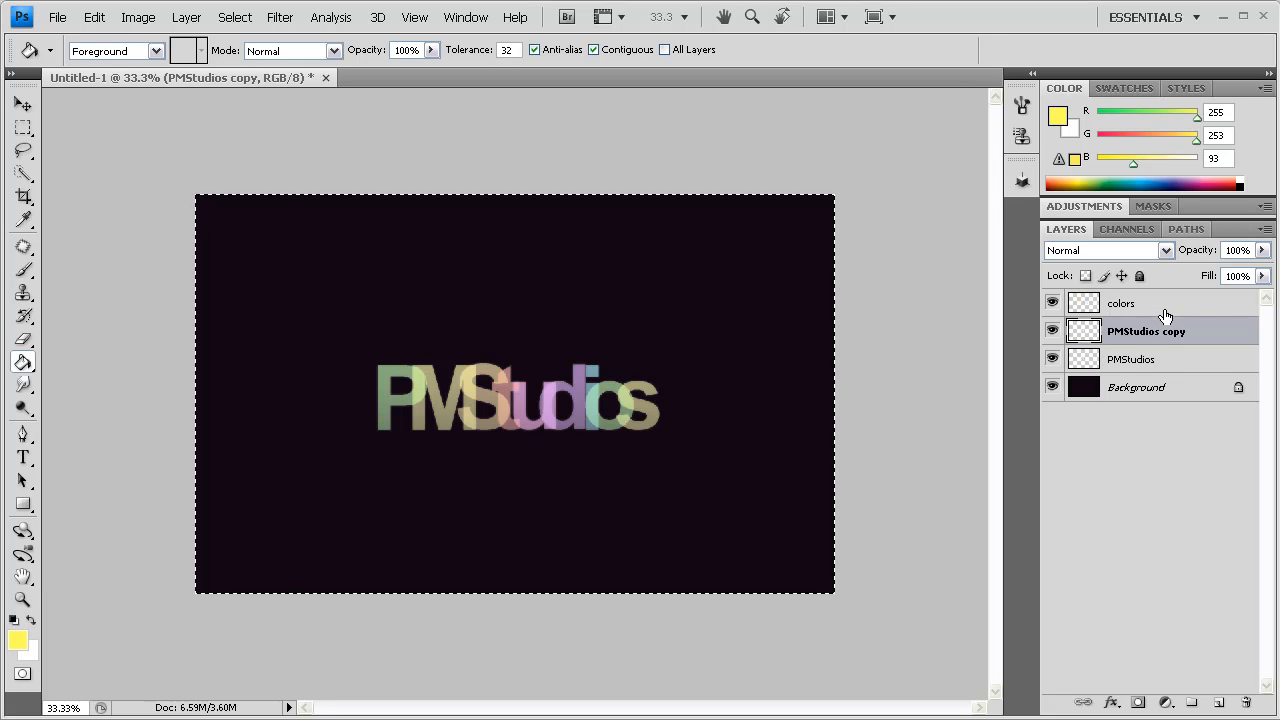
Make two copies of the colors layer, blending the first as Lighten and the second as Screen.
left_click(1120, 304)
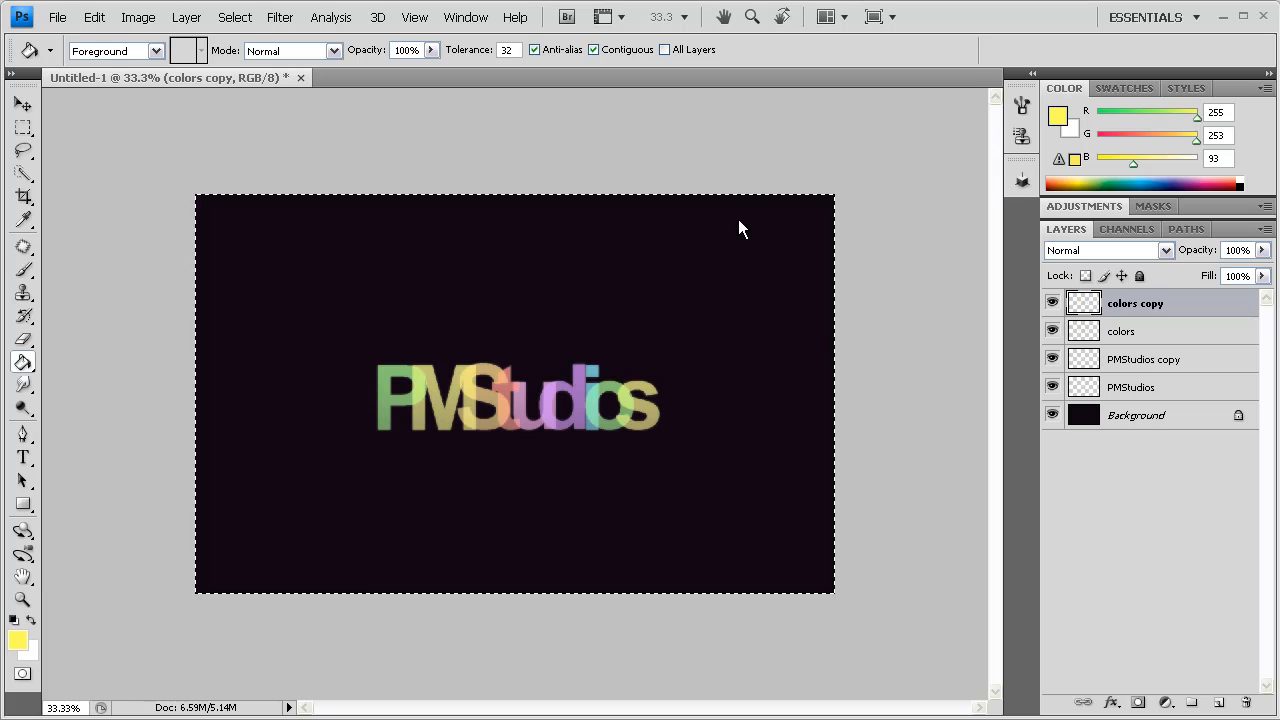
mouse_move(1164, 256)
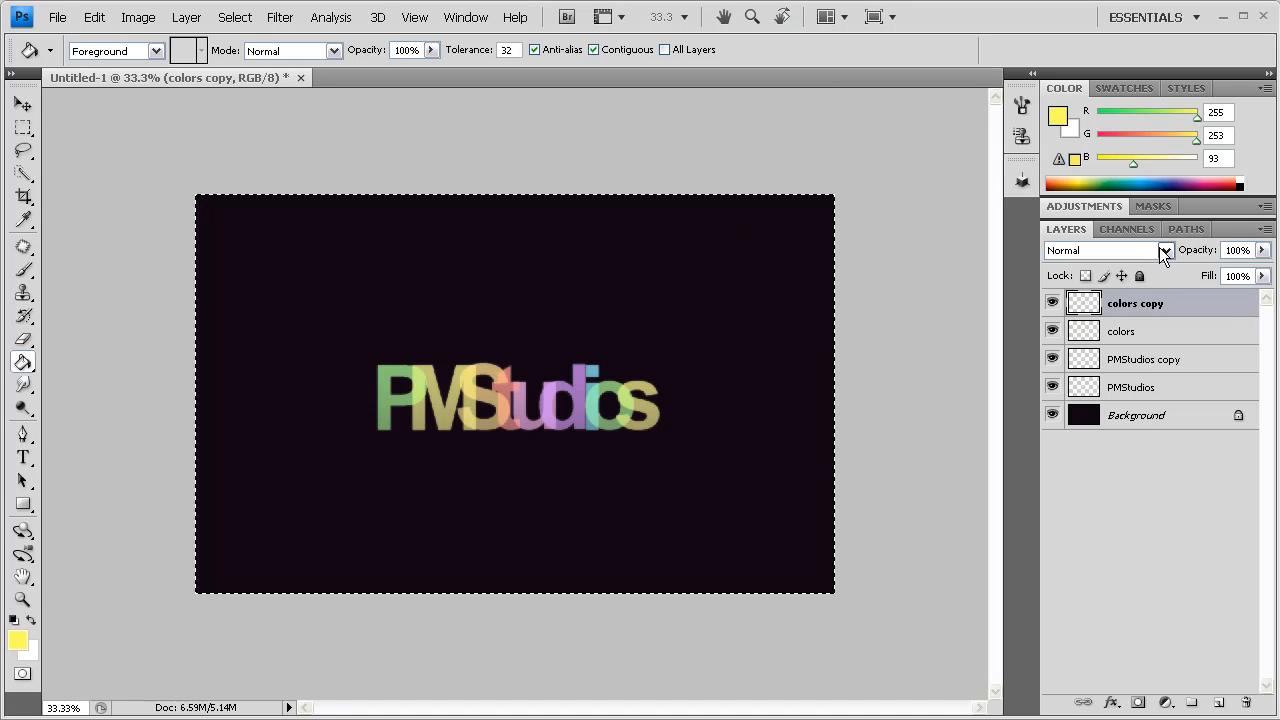
left_click(1120, 332)
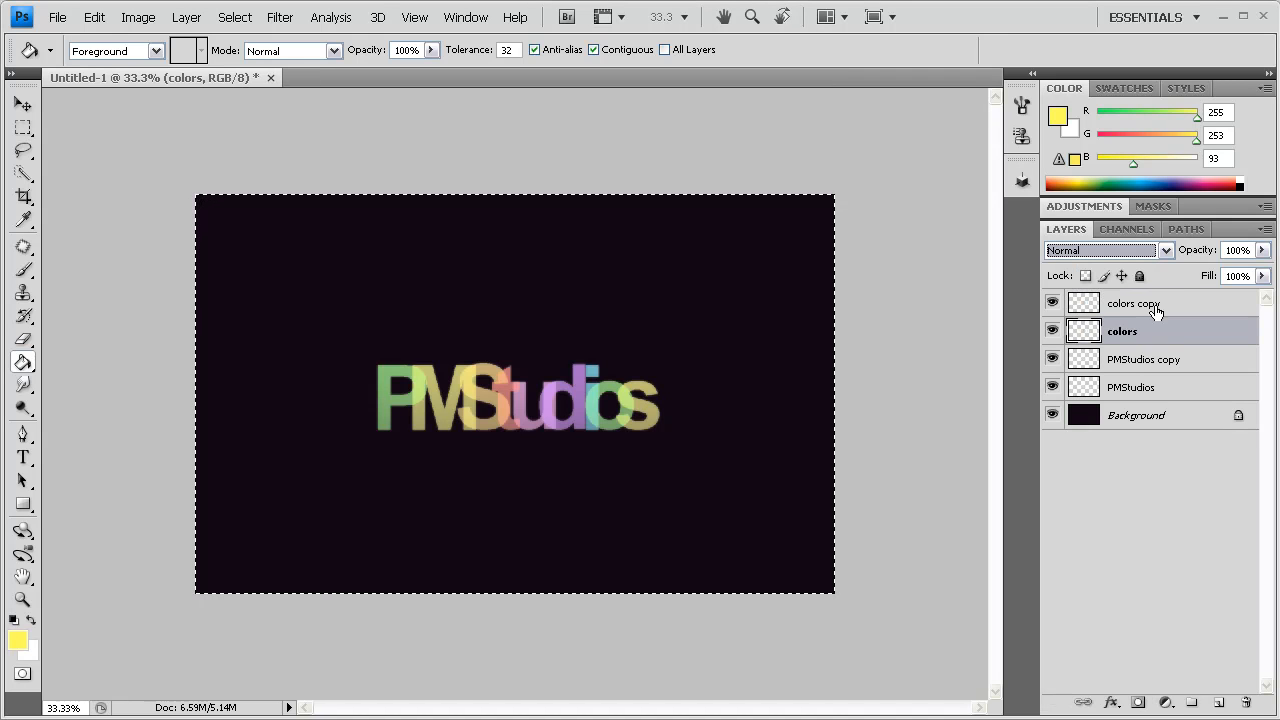
left_click(1100, 250)
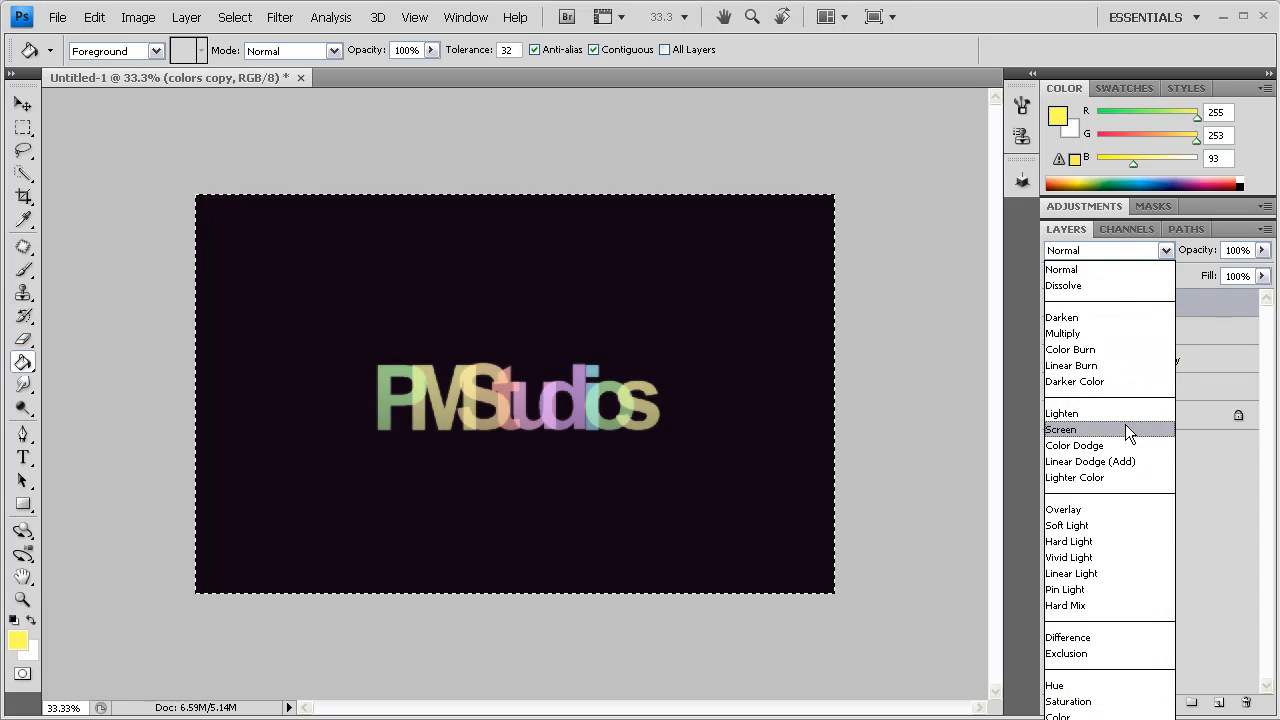
left_click(1060, 428)
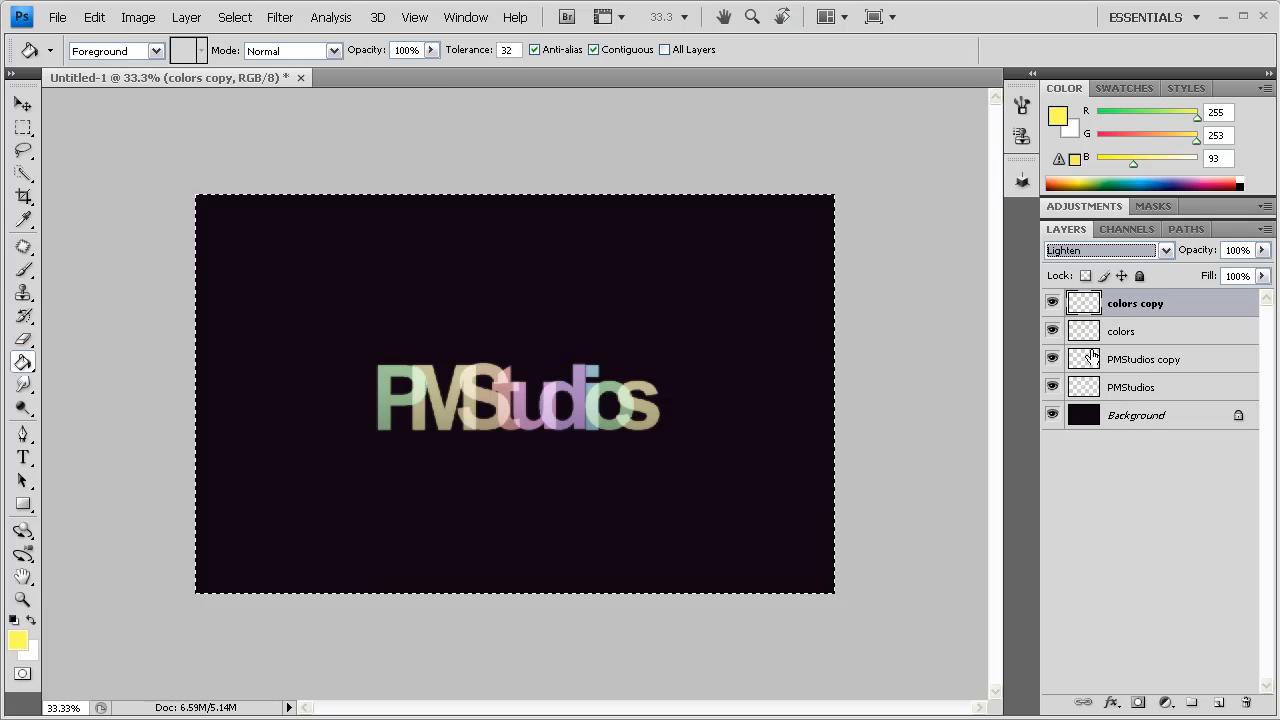
mouse_move(1000, 36)
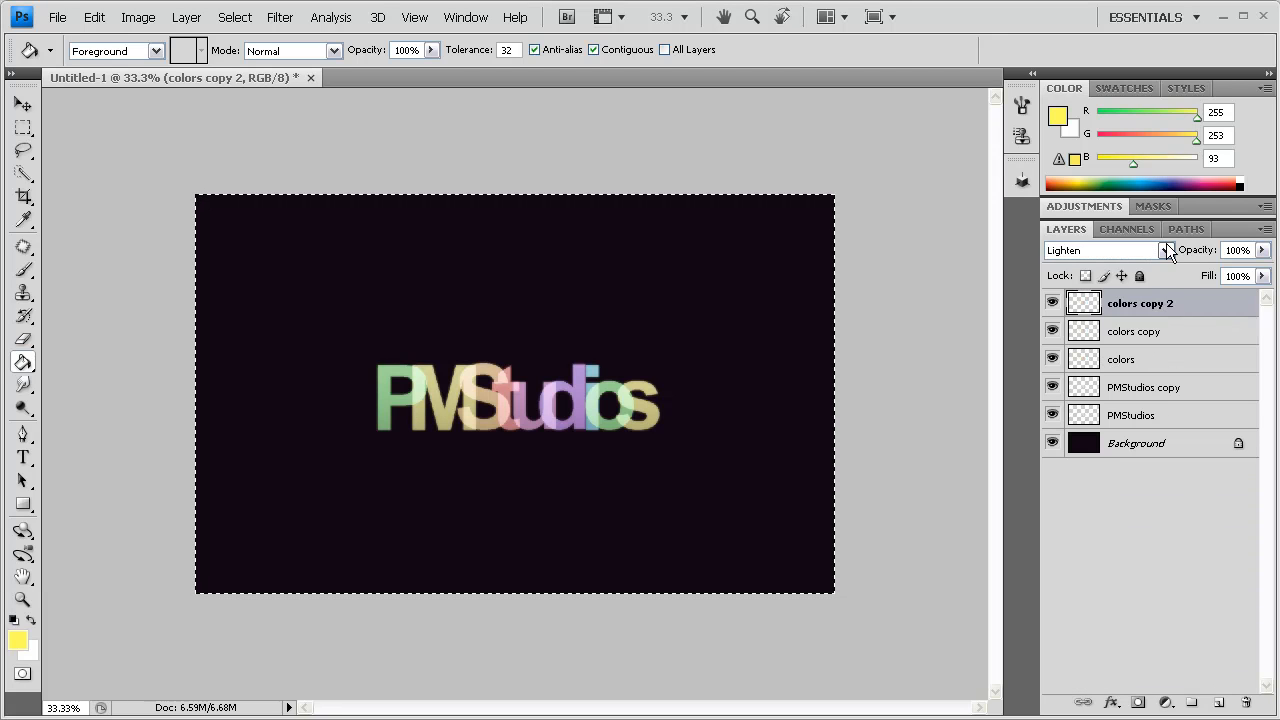
left_click(1100, 250)
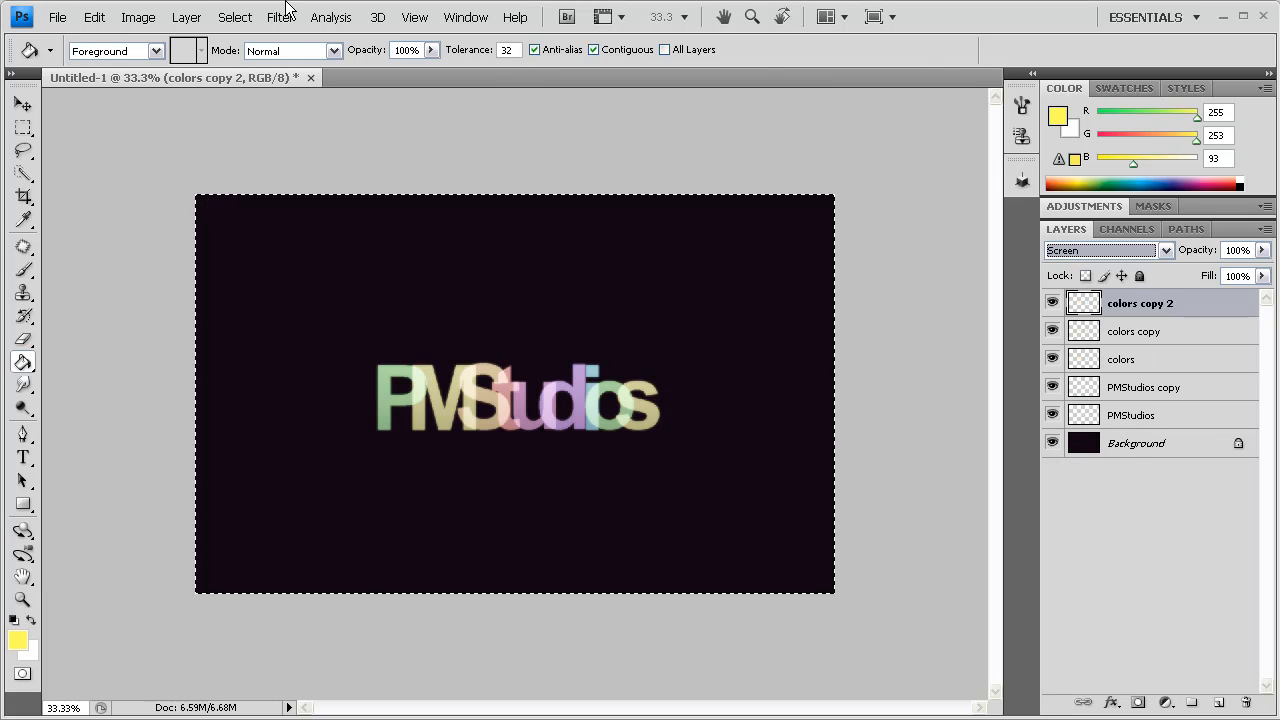
mouse_move(874, 616)
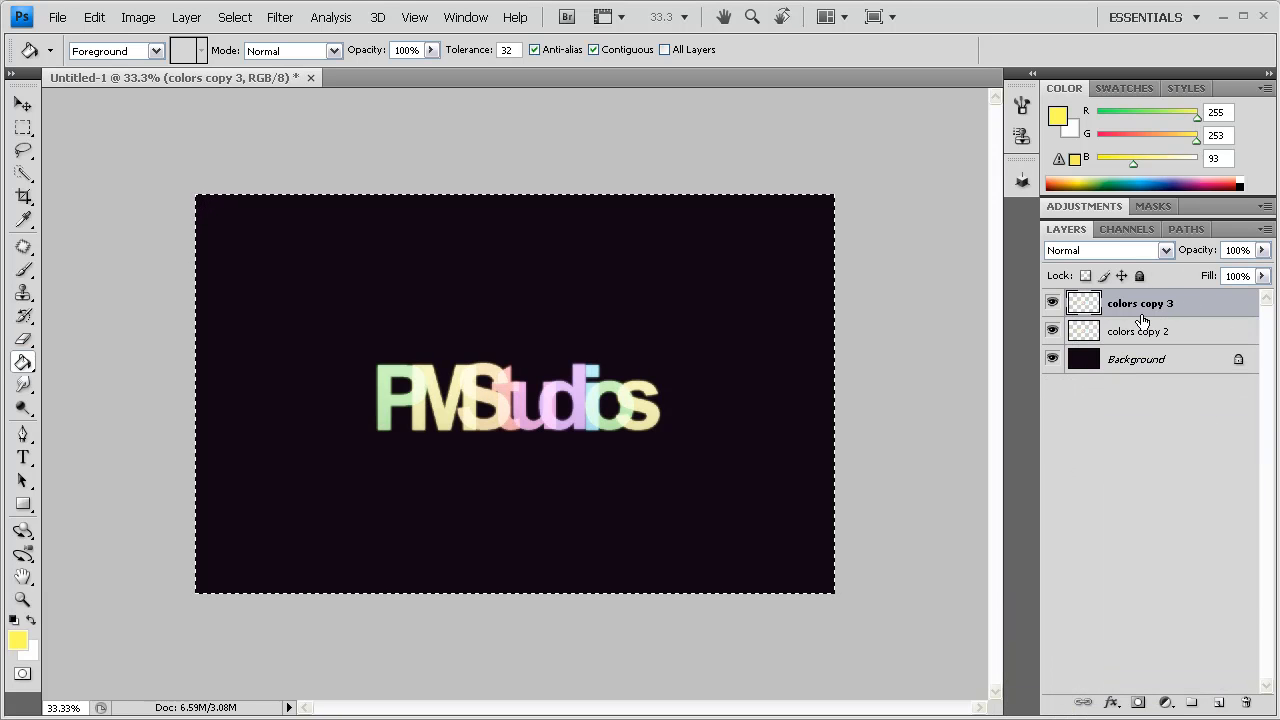
Merge the visible text and colors layers, then make colors copy 2 the working layer.
left_click(1140, 332)
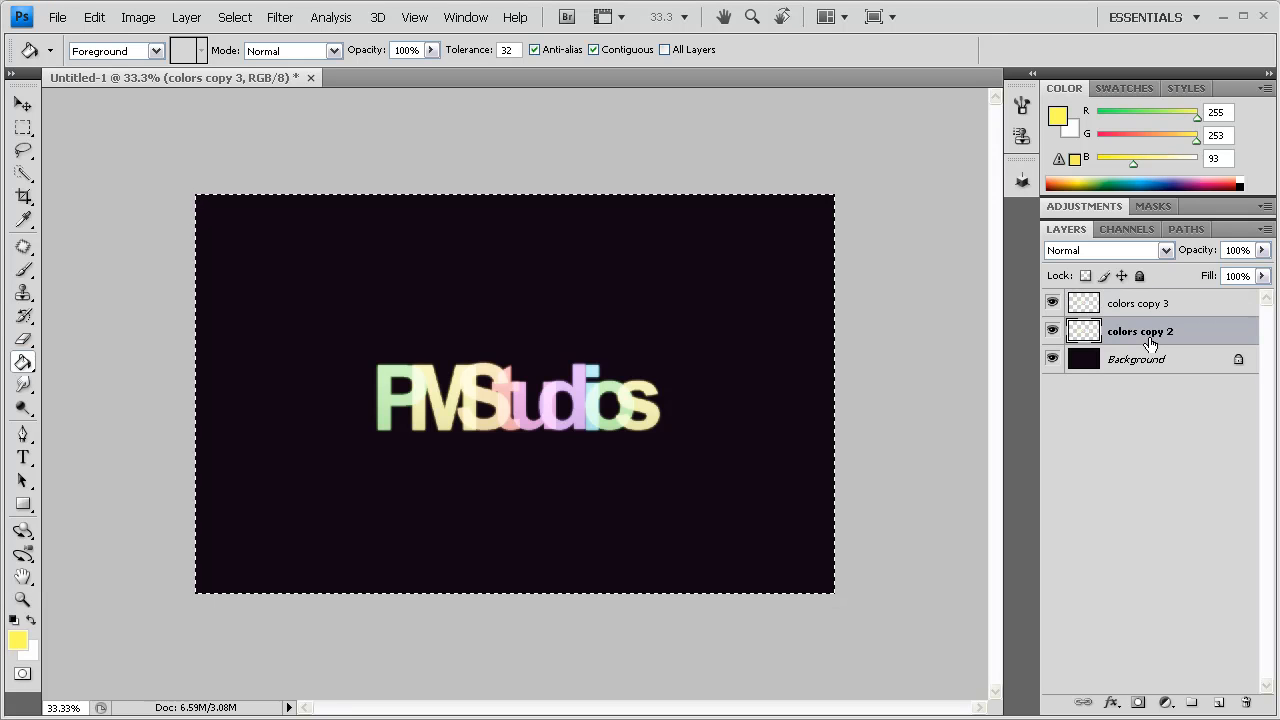
left_click(1138, 304)
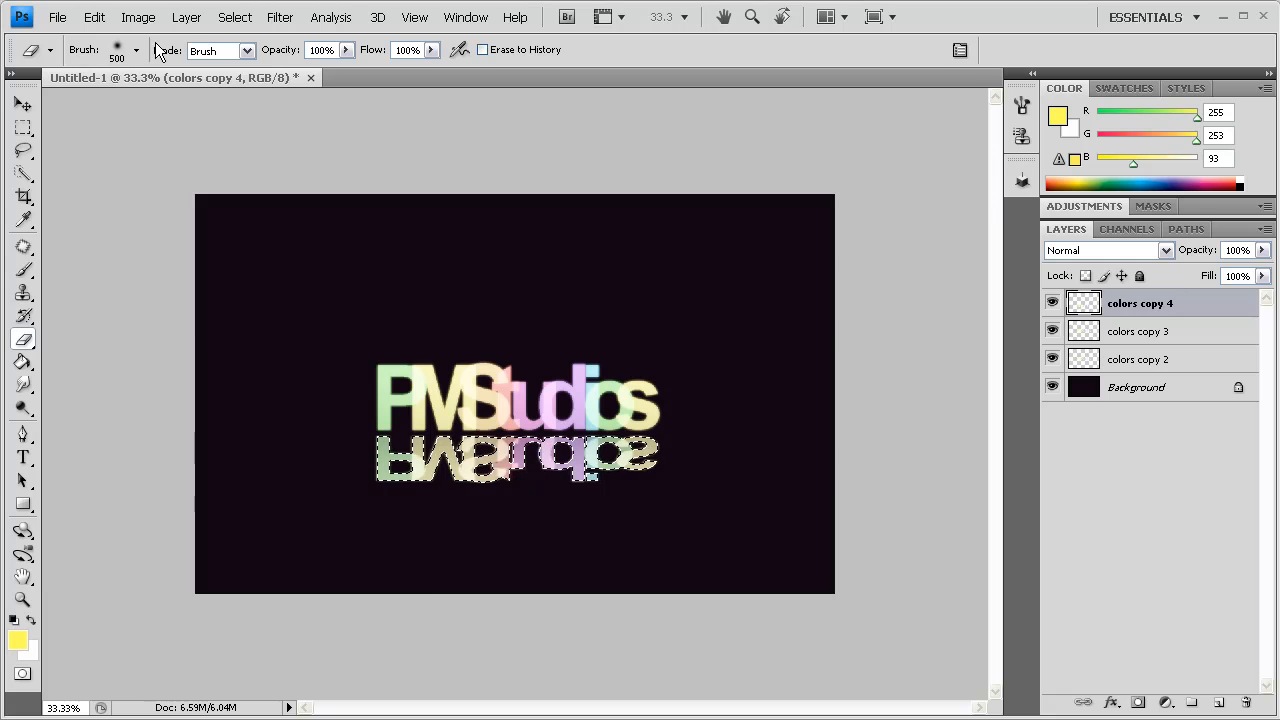
mouse_move(396, 156)
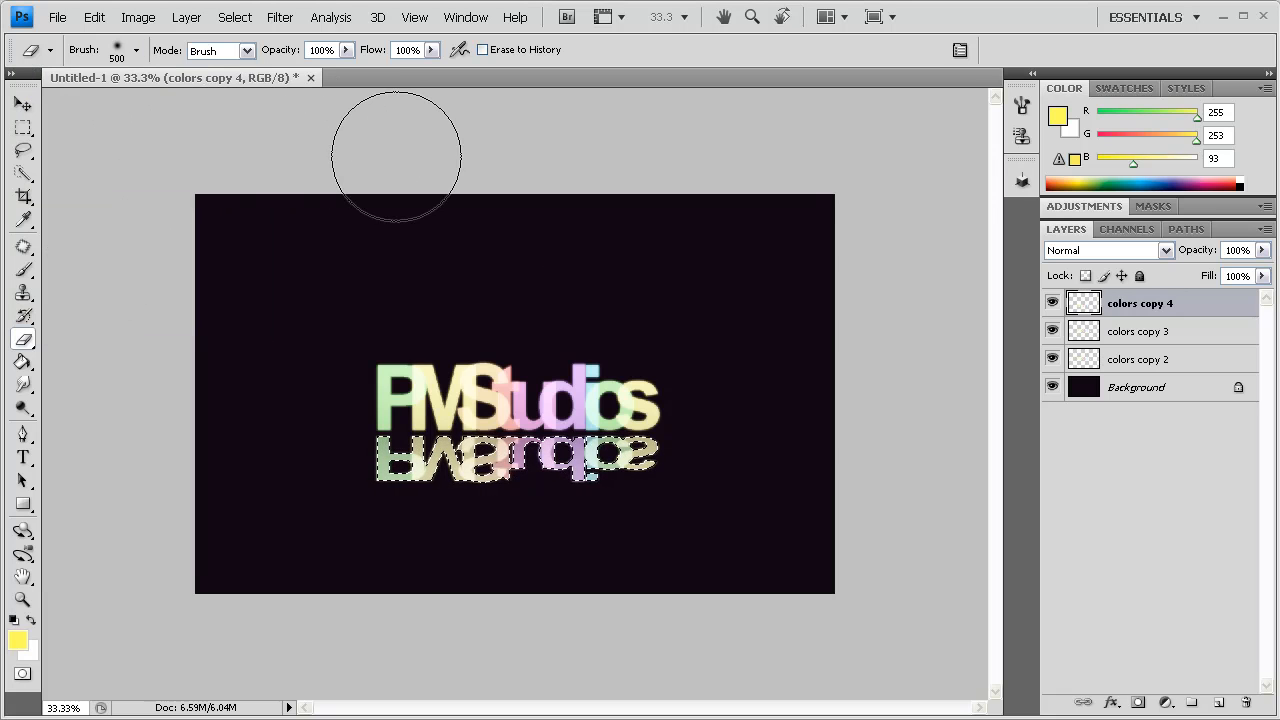
mouse_move(644, 532)
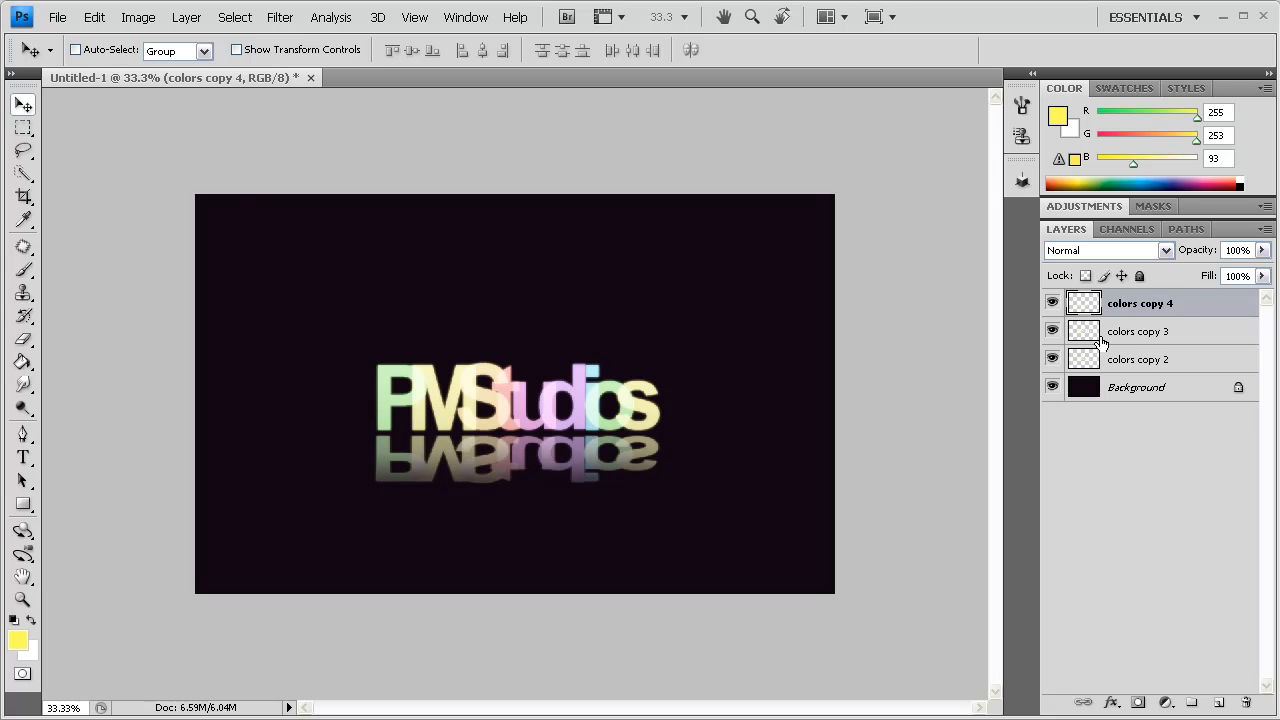
mouse_move(1170, 336)
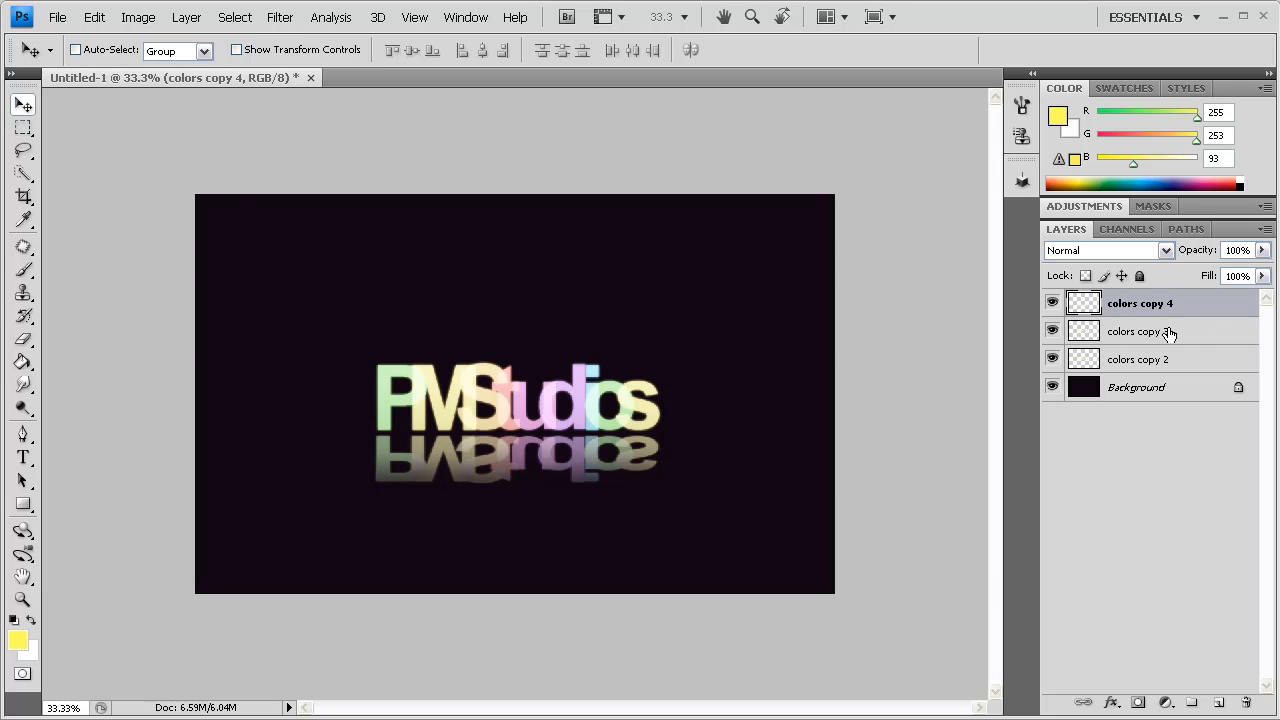
Make colors copy 3 the working layer so the flipped copies form the reflection under PMStudios.
left_click(1140, 332)
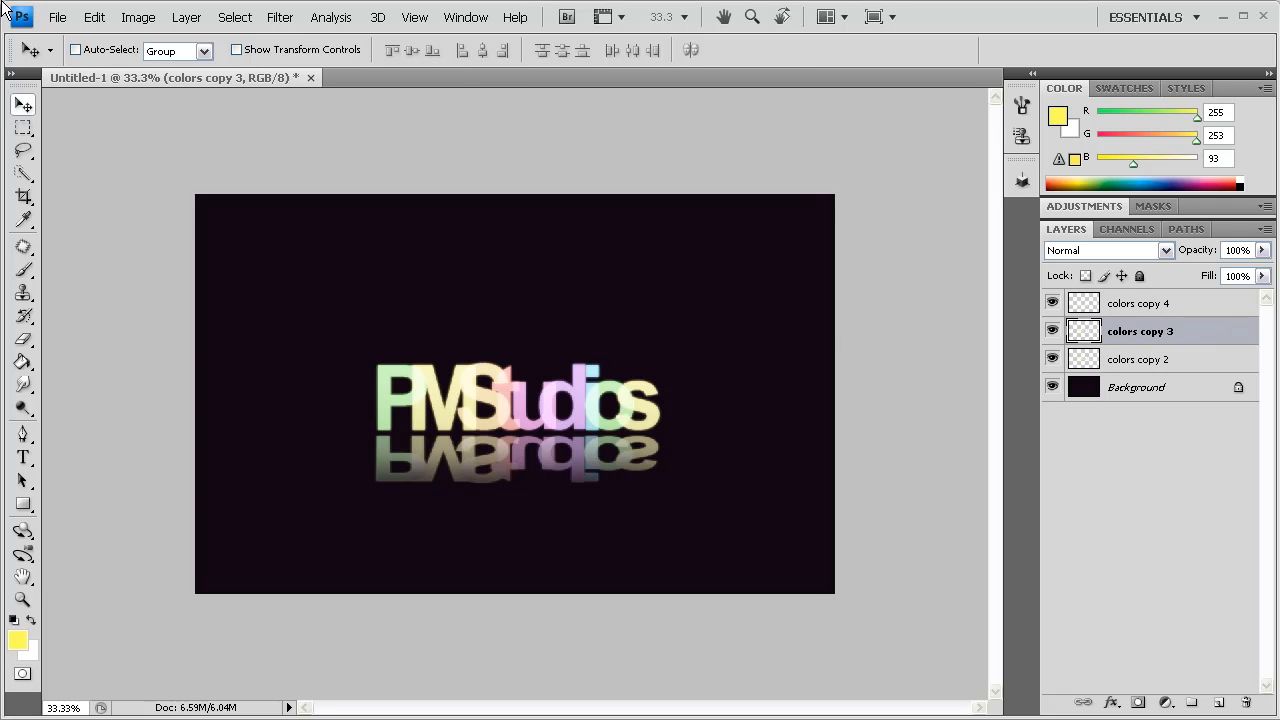
Apply a horizontal Motion Blur to colors copy 3 at angle 0 and about 31 px distance.
left_click(280, 16)
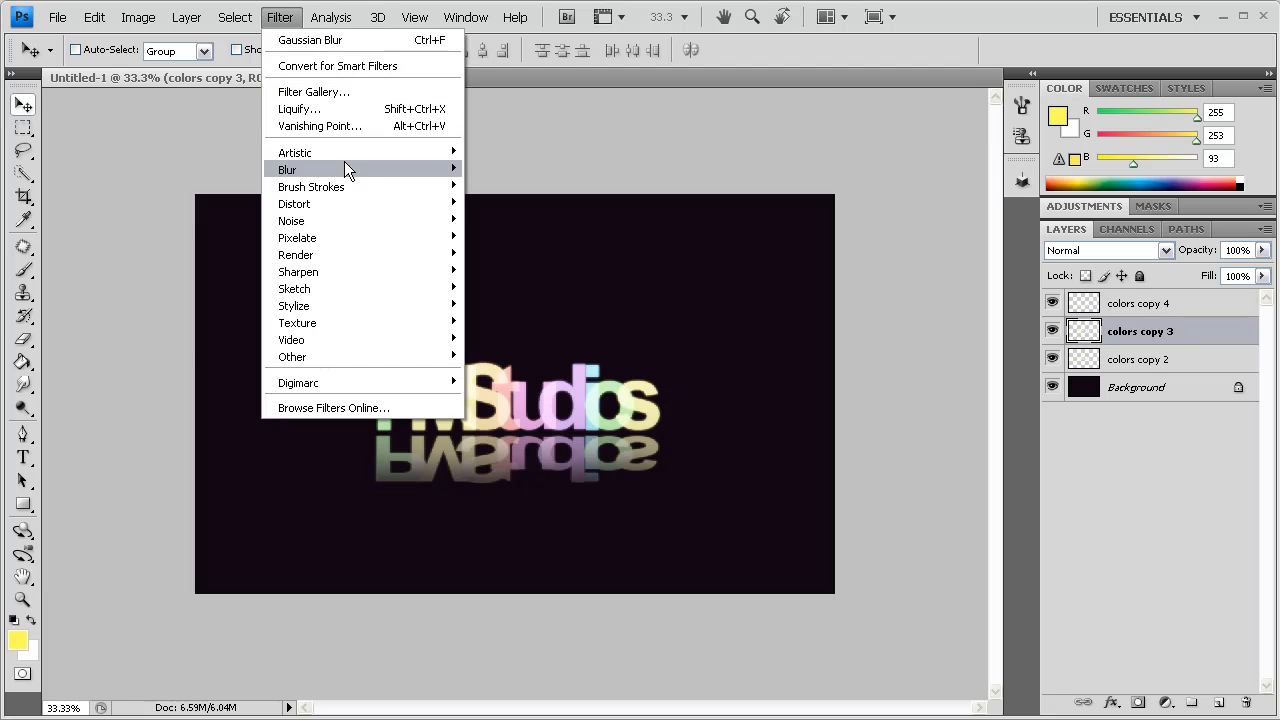
left_click(508, 272)
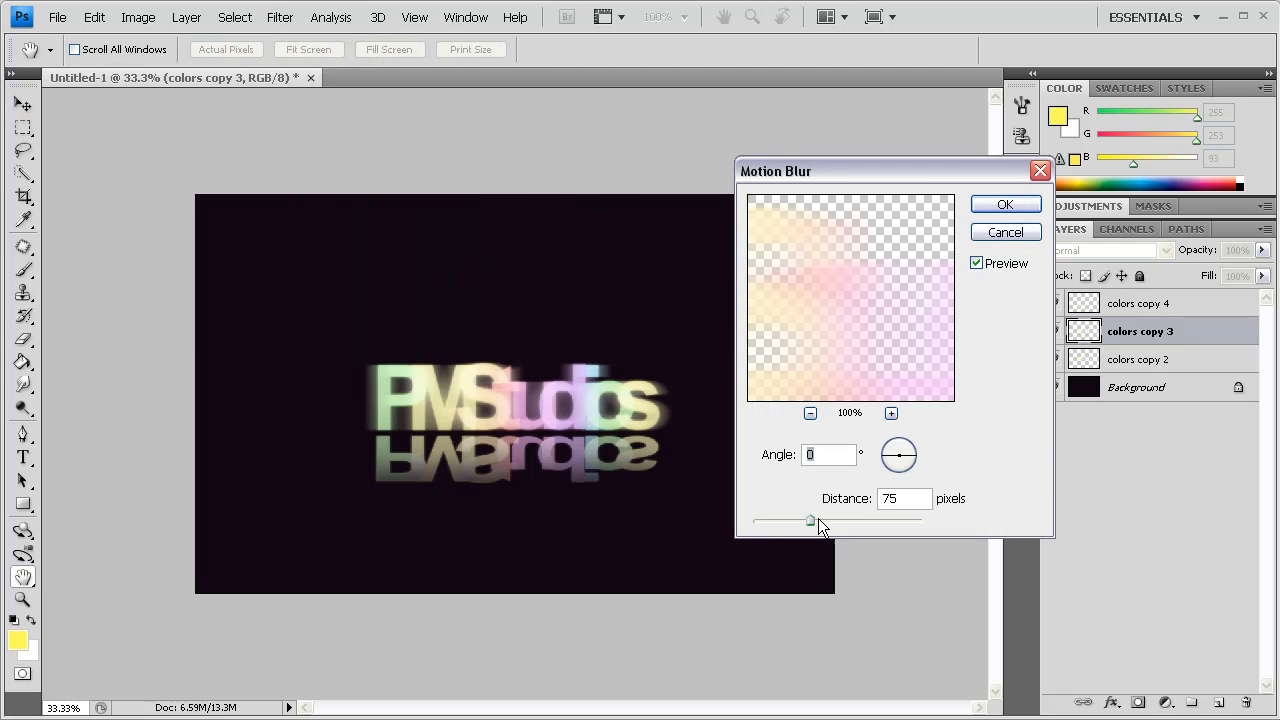
left_click_drag(810, 520, 796, 520)
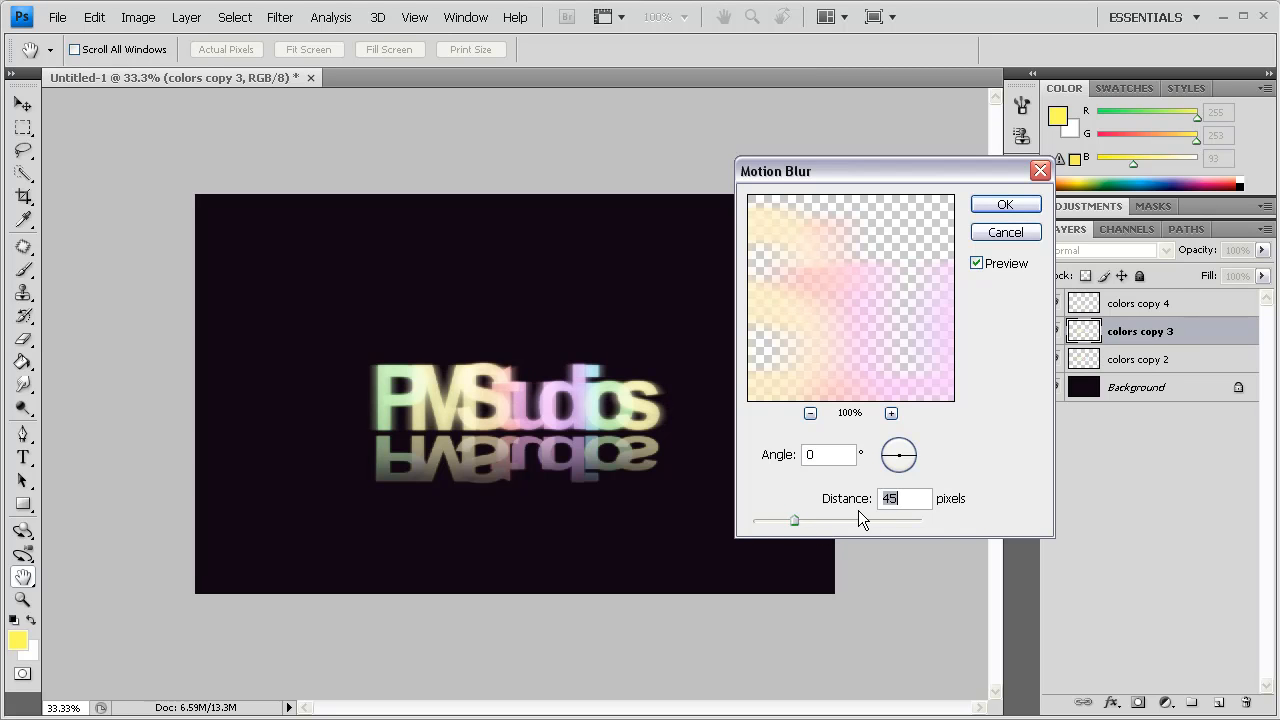
left_click_drag(792, 520, 800, 520)
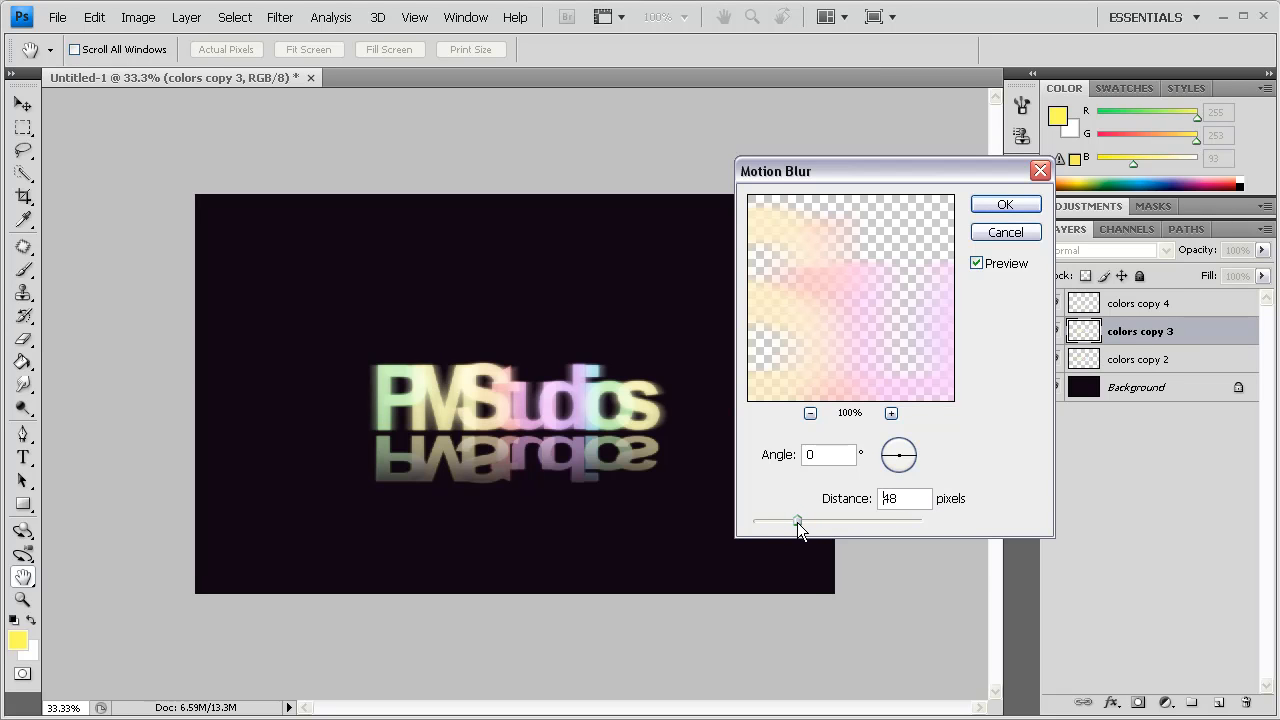
left_click_drag(796, 520, 800, 520)
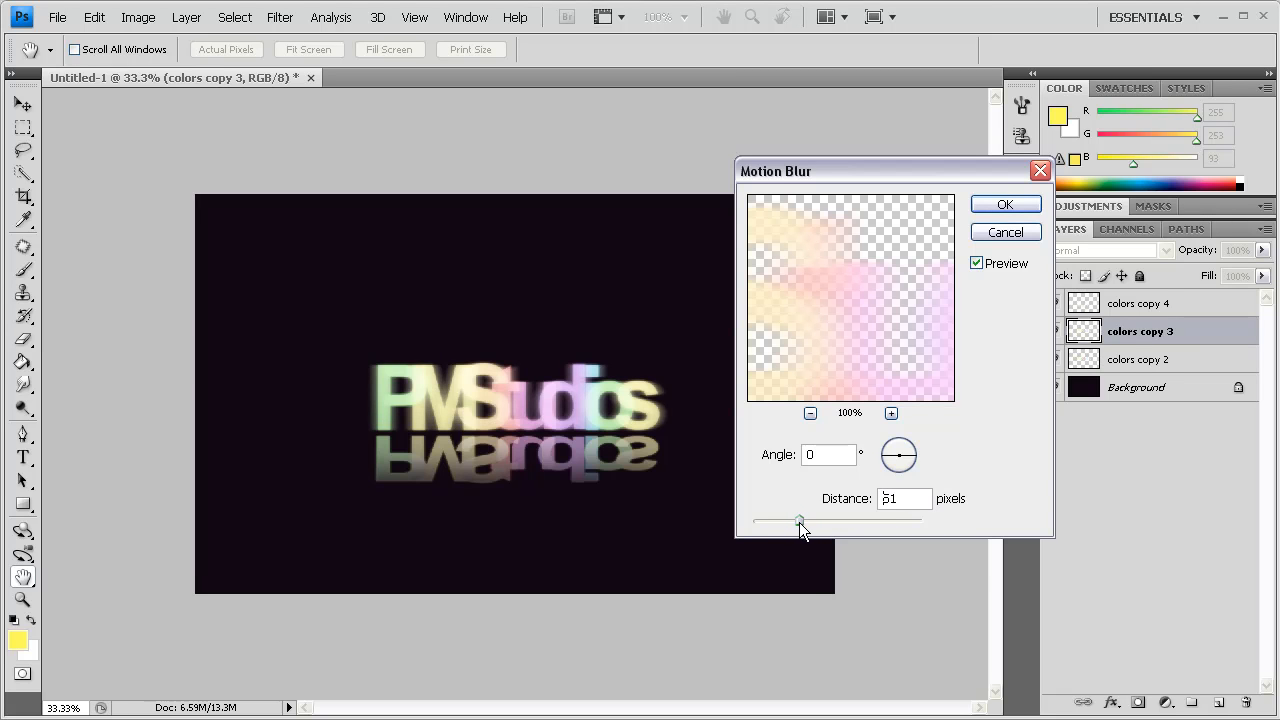
left_click_drag(800, 520, 796, 520)
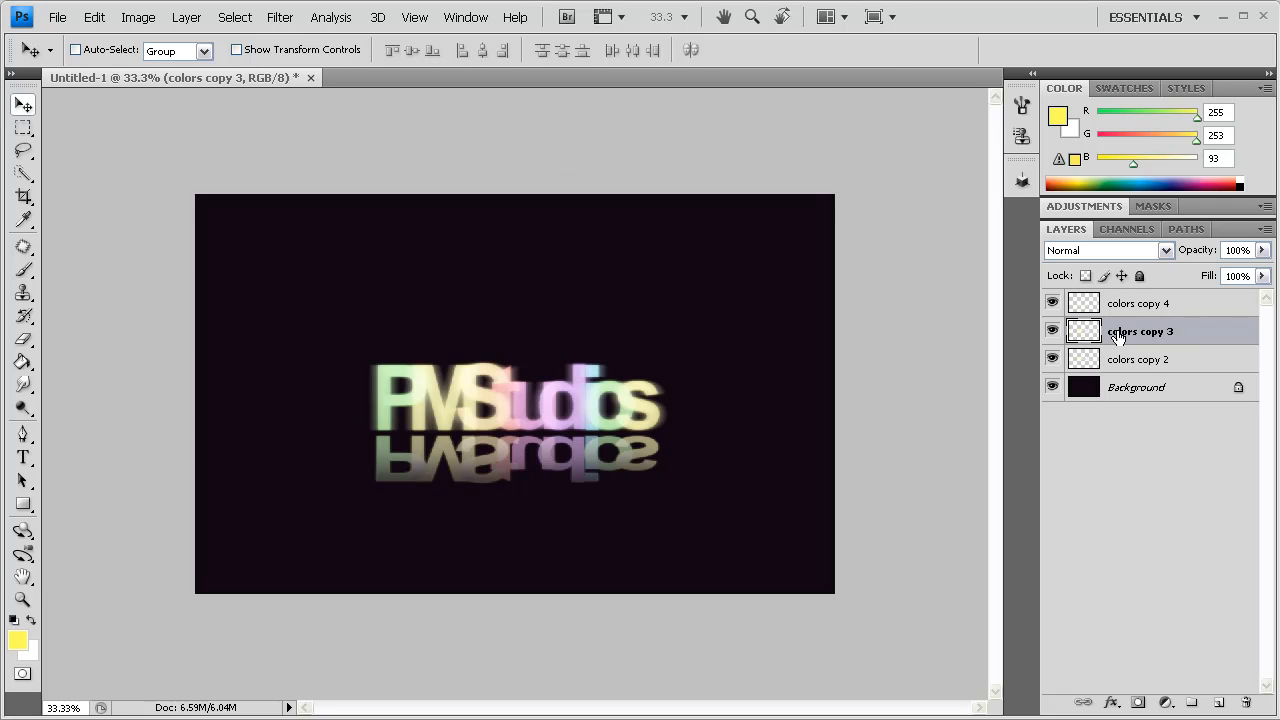
Apply the same horizontal Motion Blur to the colors copy 4 layer.
left_click(1136, 304)
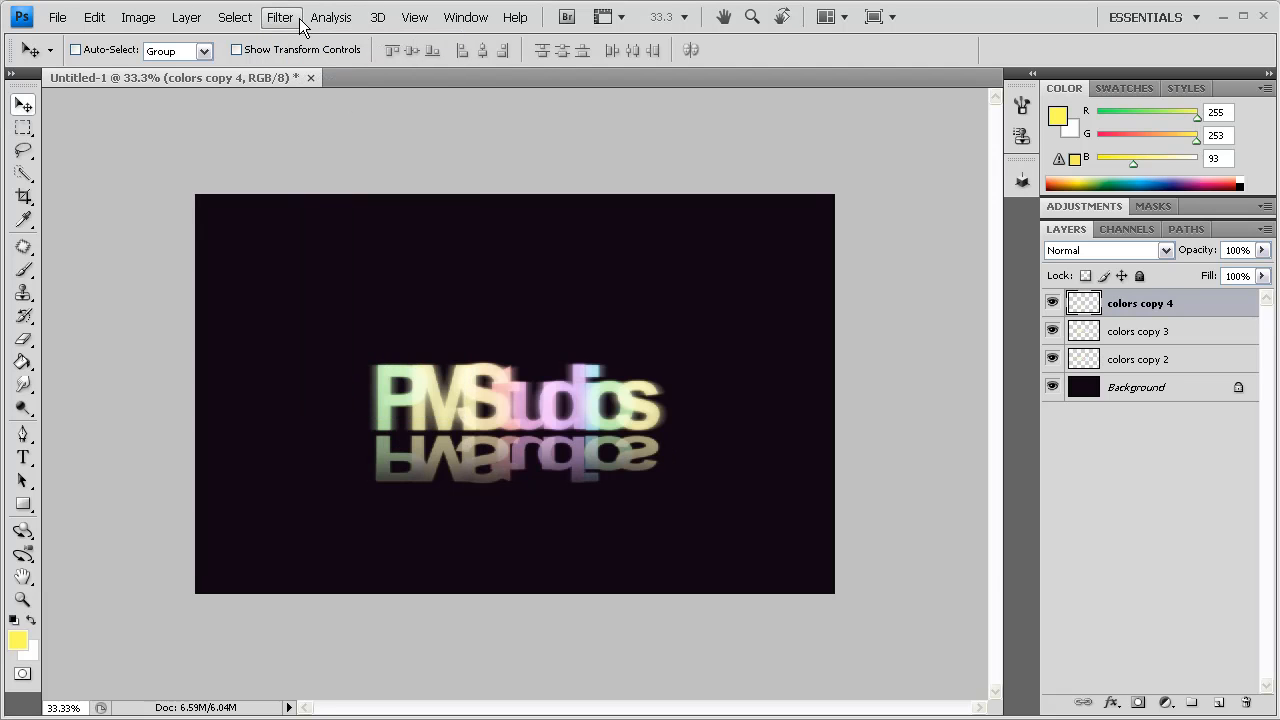
left_click(280, 16)
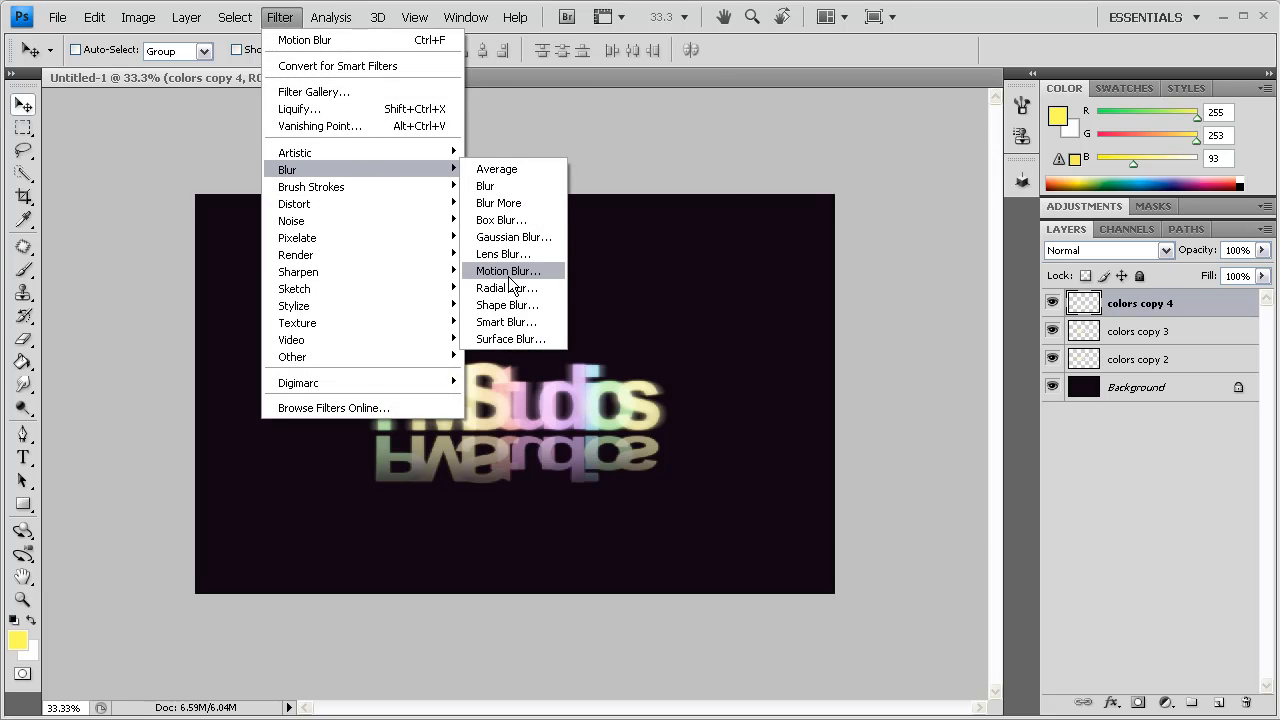
left_click(508, 270)
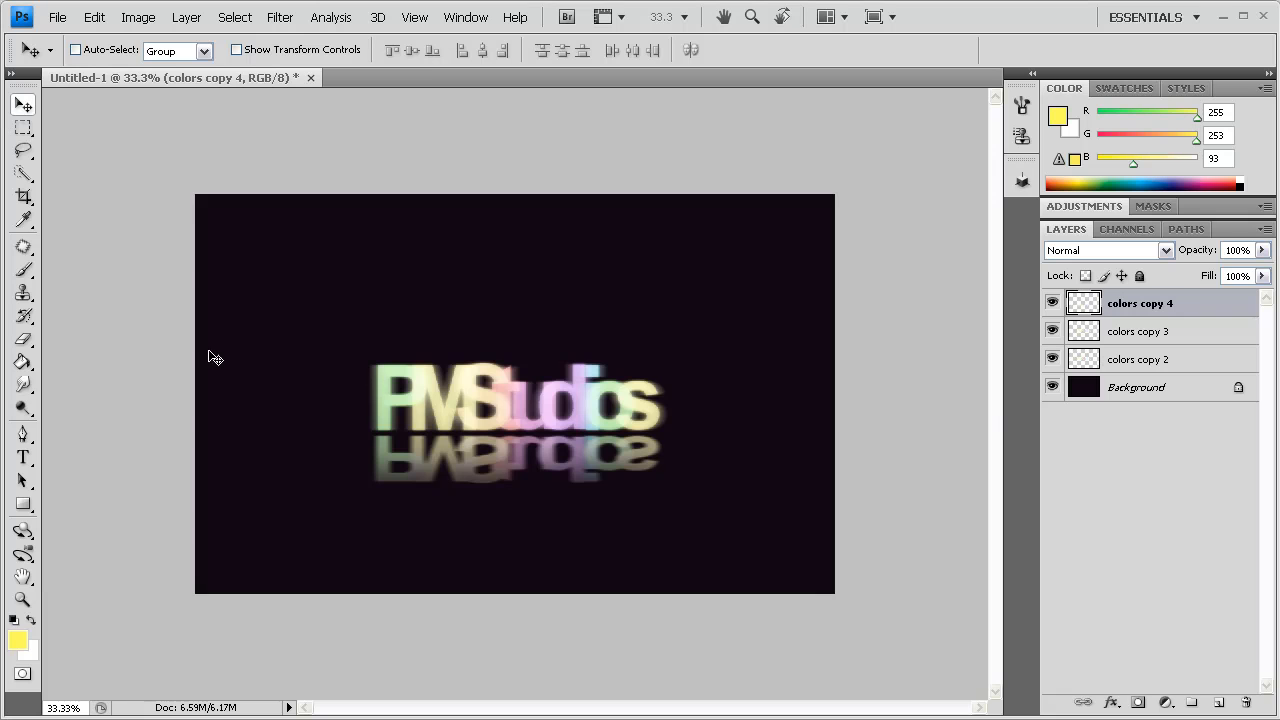
mouse_move(1170, 418)
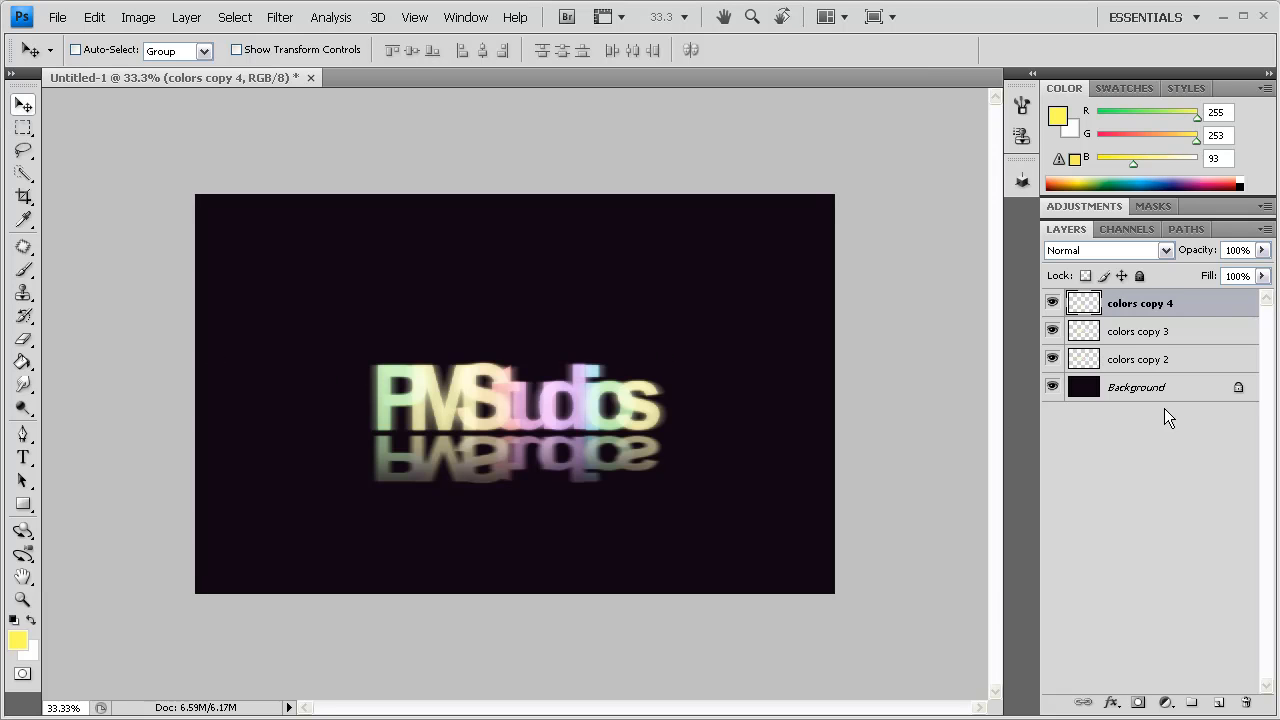
Add an Overlay-mode layer above Background and brush a soft white 70% glow over the text.
left_click(1192, 702)
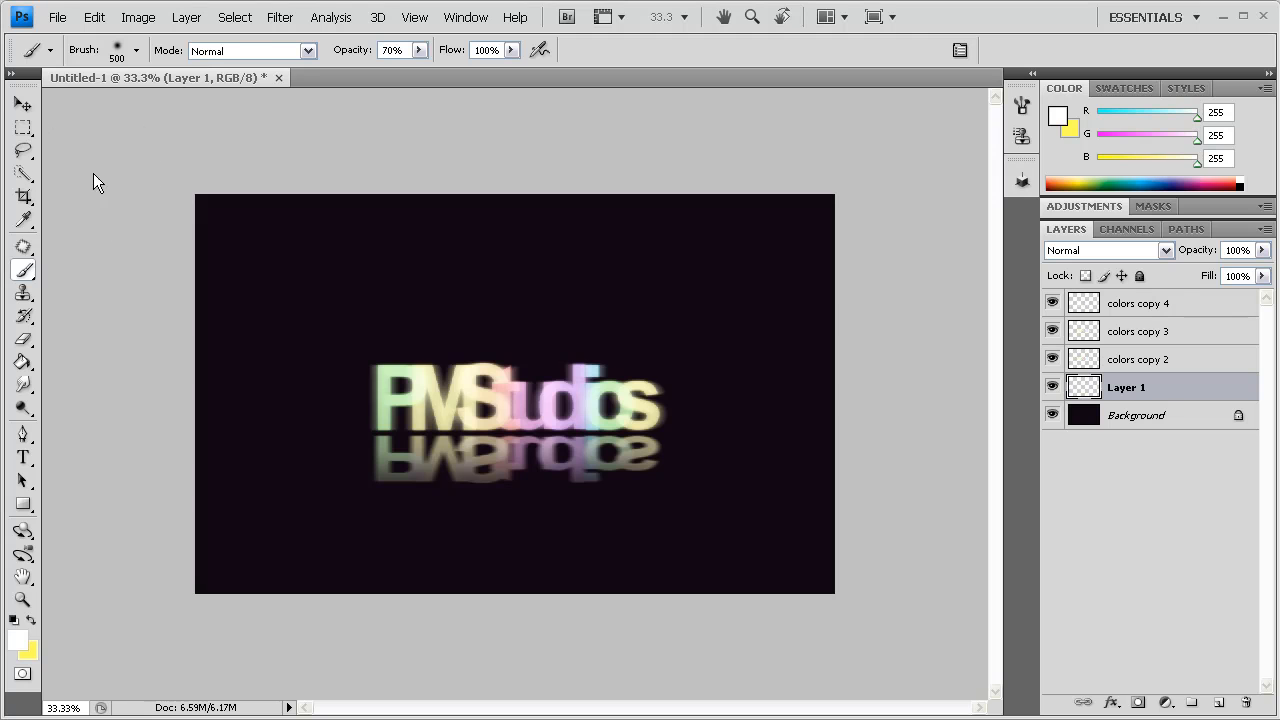
mouse_move(1188, 288)
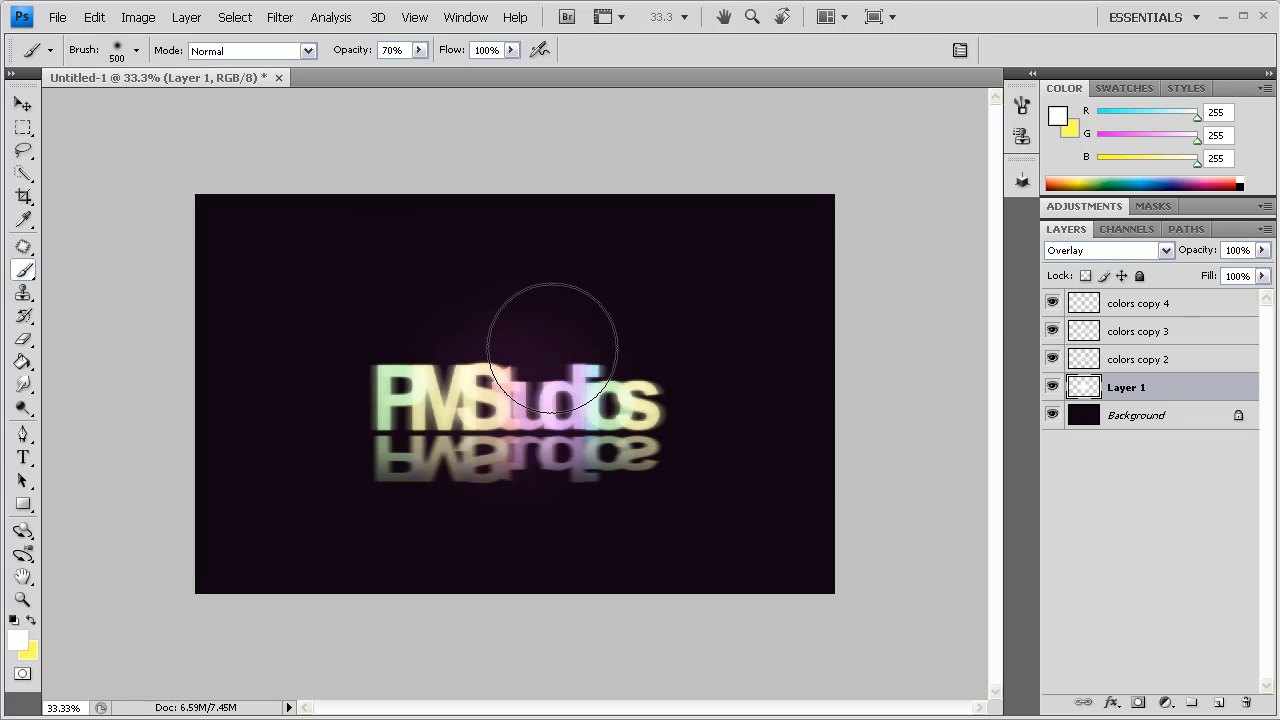
left_click_drag(552, 348, 544, 414)
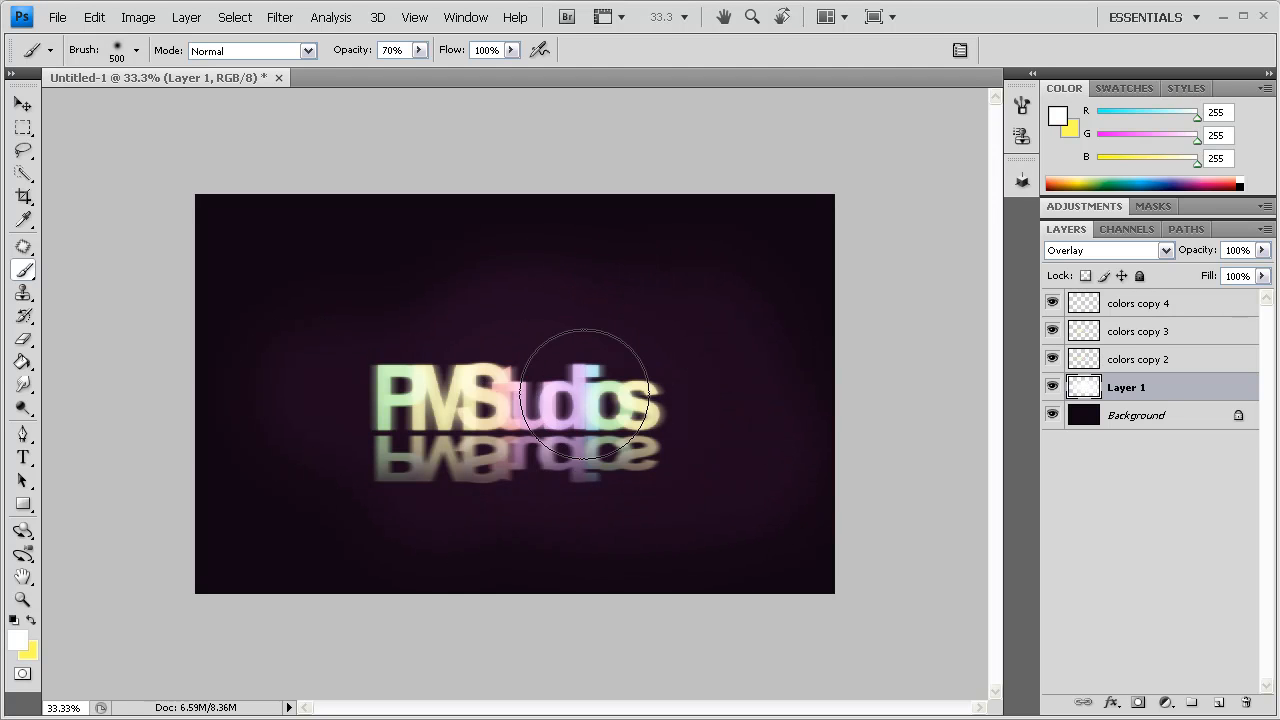
mouse_move(516, 400)
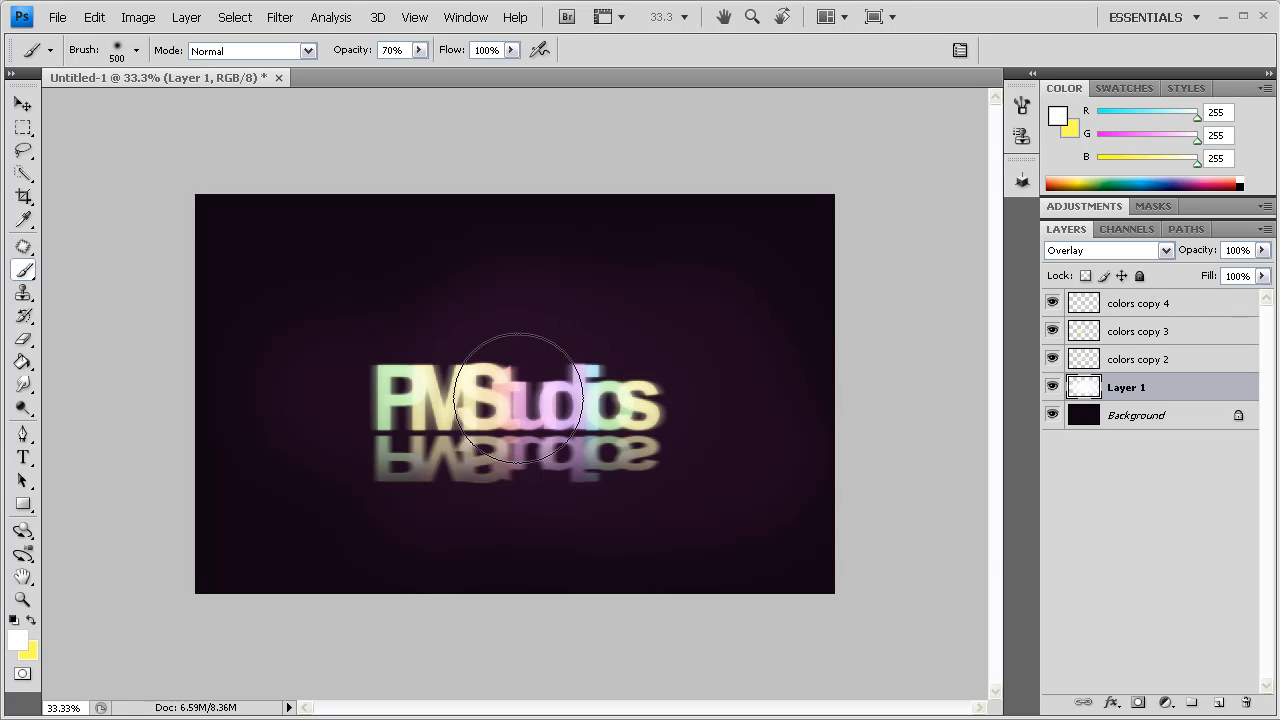
mouse_move(530, 424)
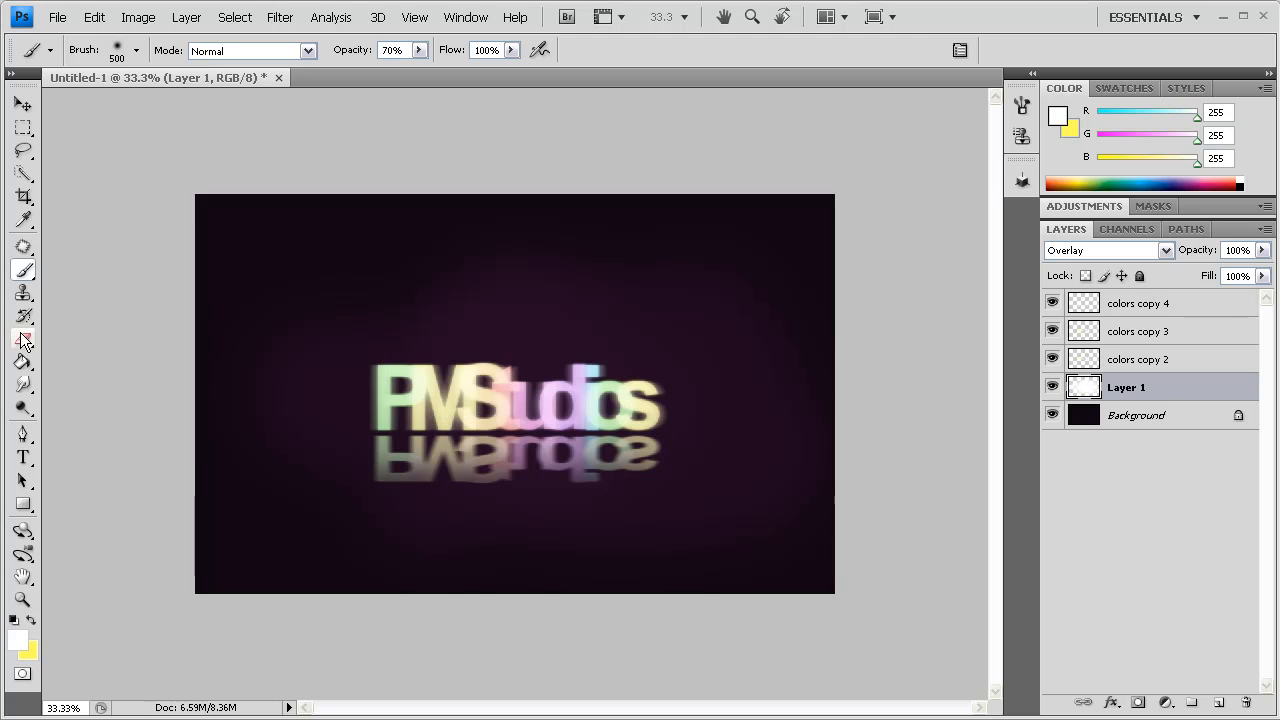
mouse_move(1212, 352)
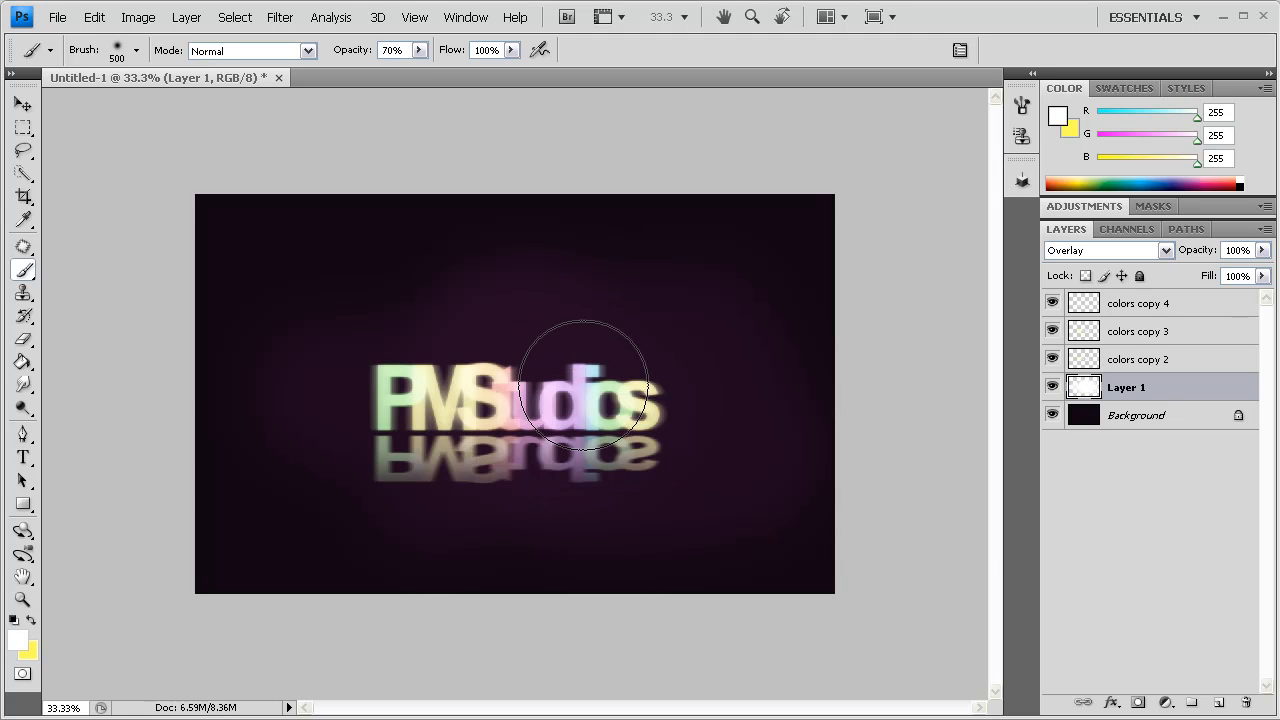
mouse_move(800, 430)
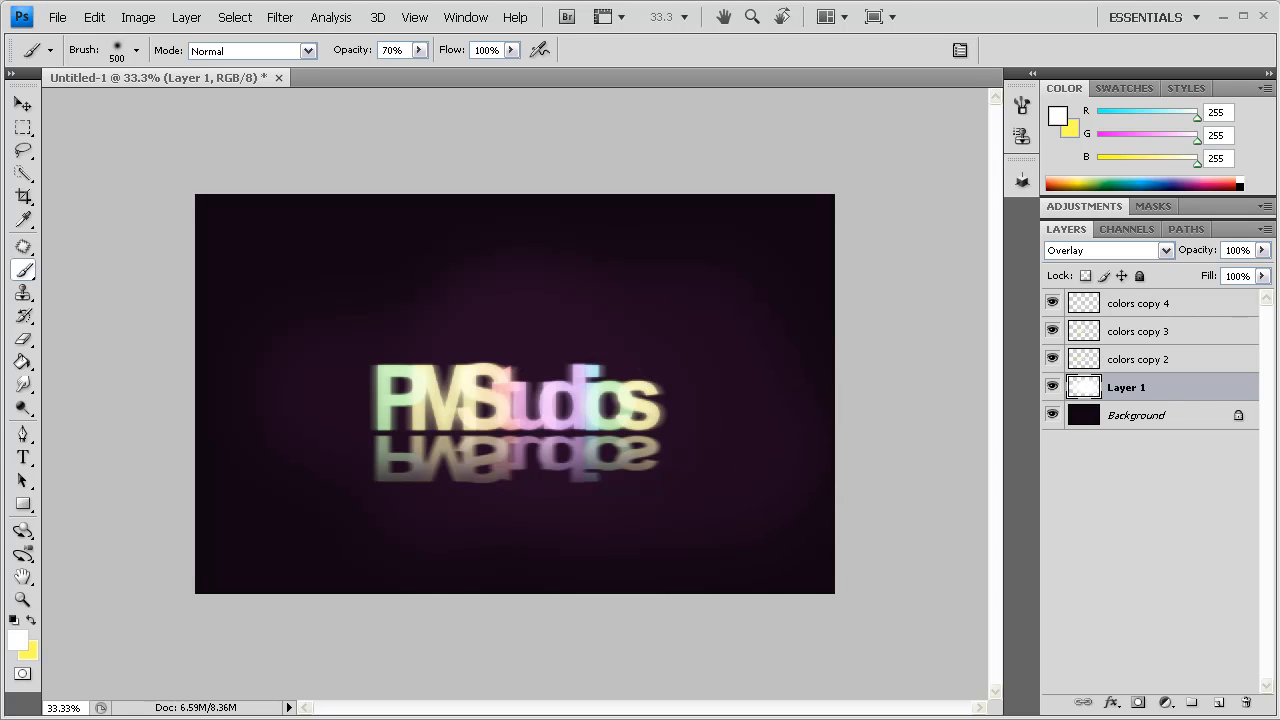
mouse_move(830, 440)
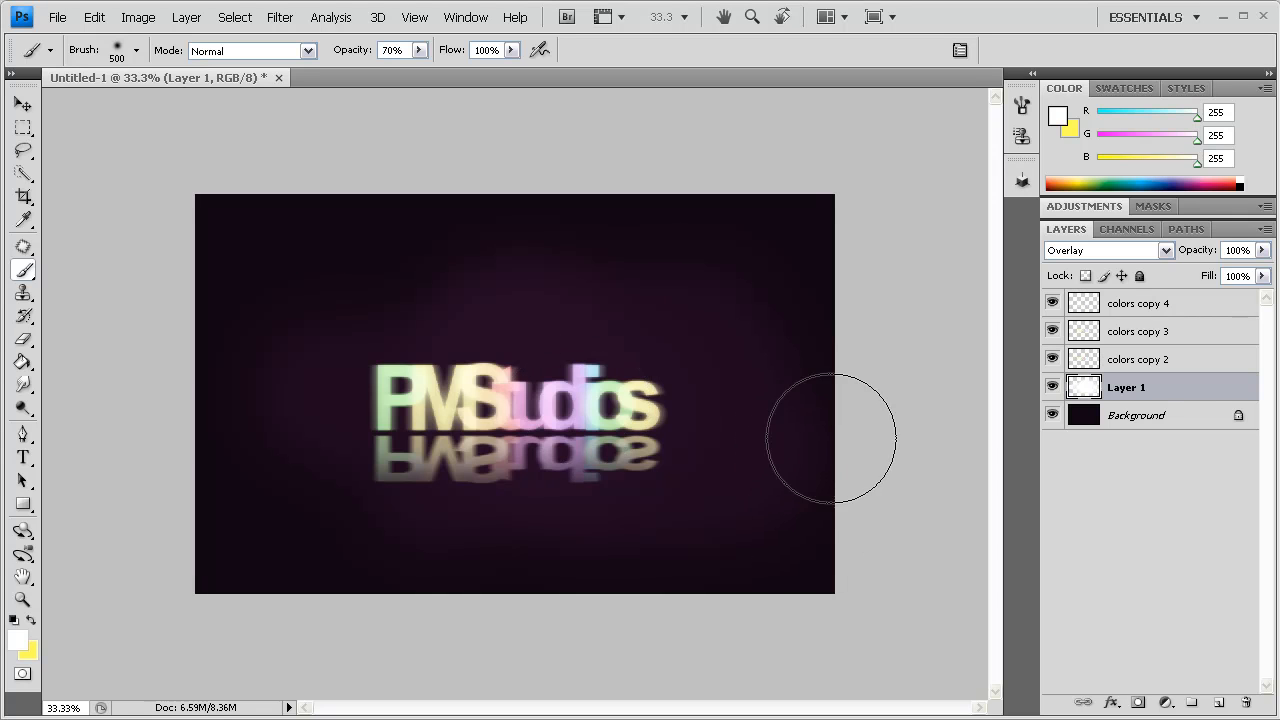
mouse_move(776, 408)
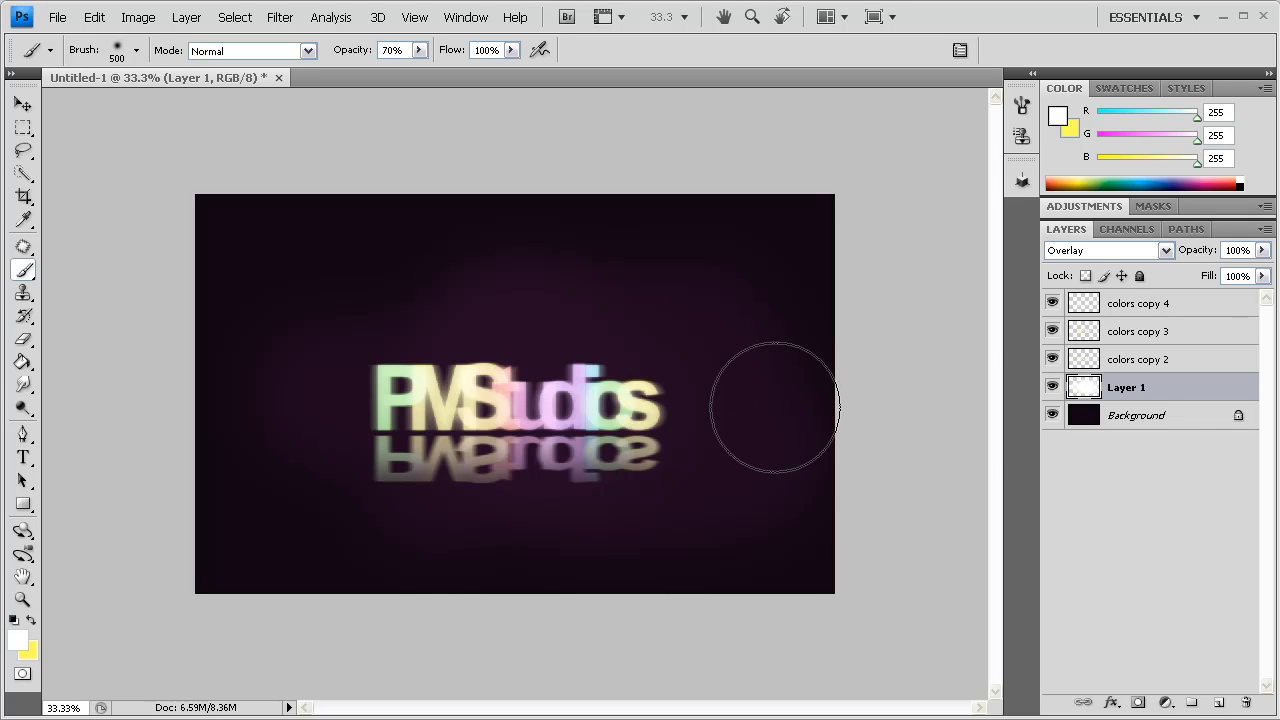